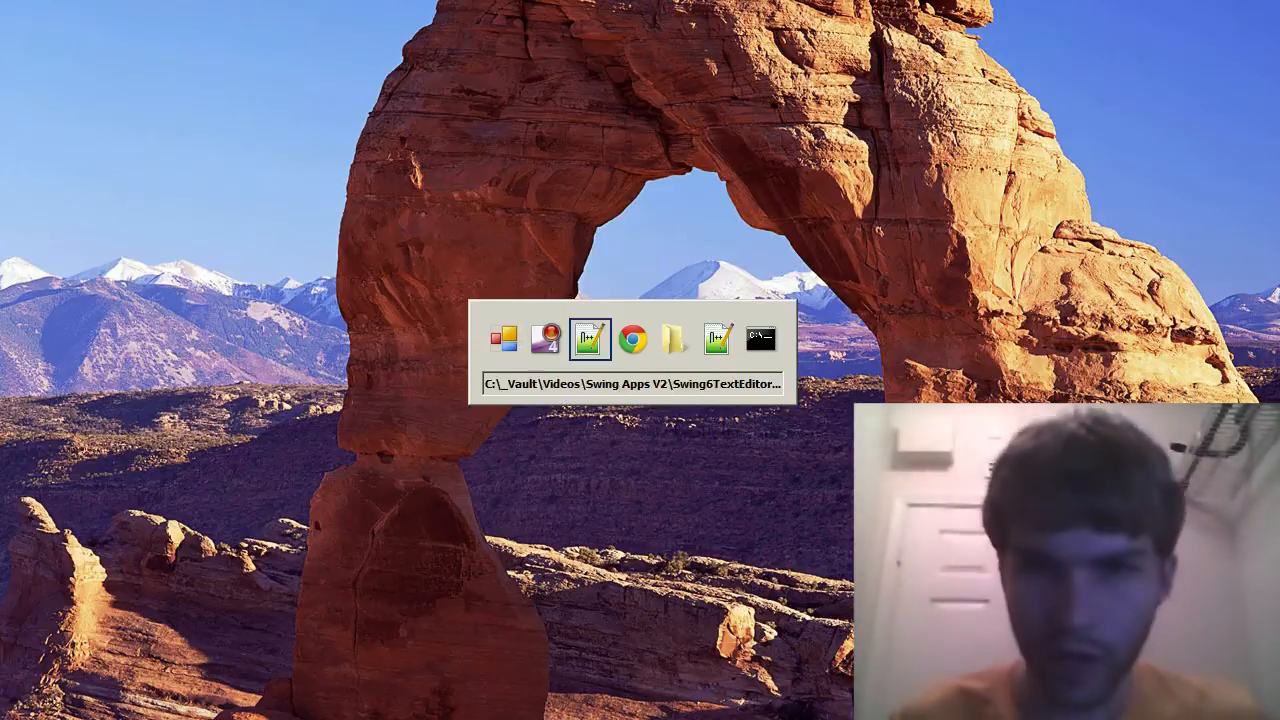
Switch to the java TextEditor console and close the running Text Editor demo window
{"action": "left_click", "coordinate": [761, 338]}
{"action": "type", "text": "tnehsantohue"}
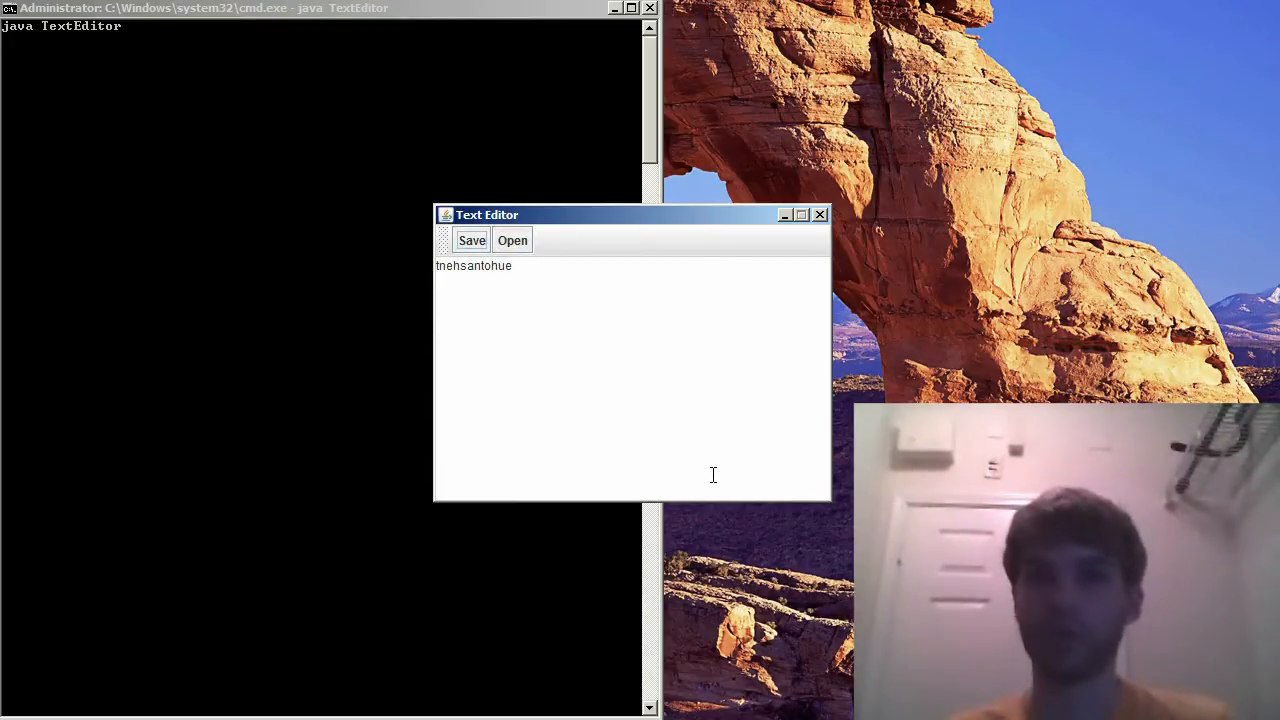
{"action": "left_click", "coordinate": [819, 214]}
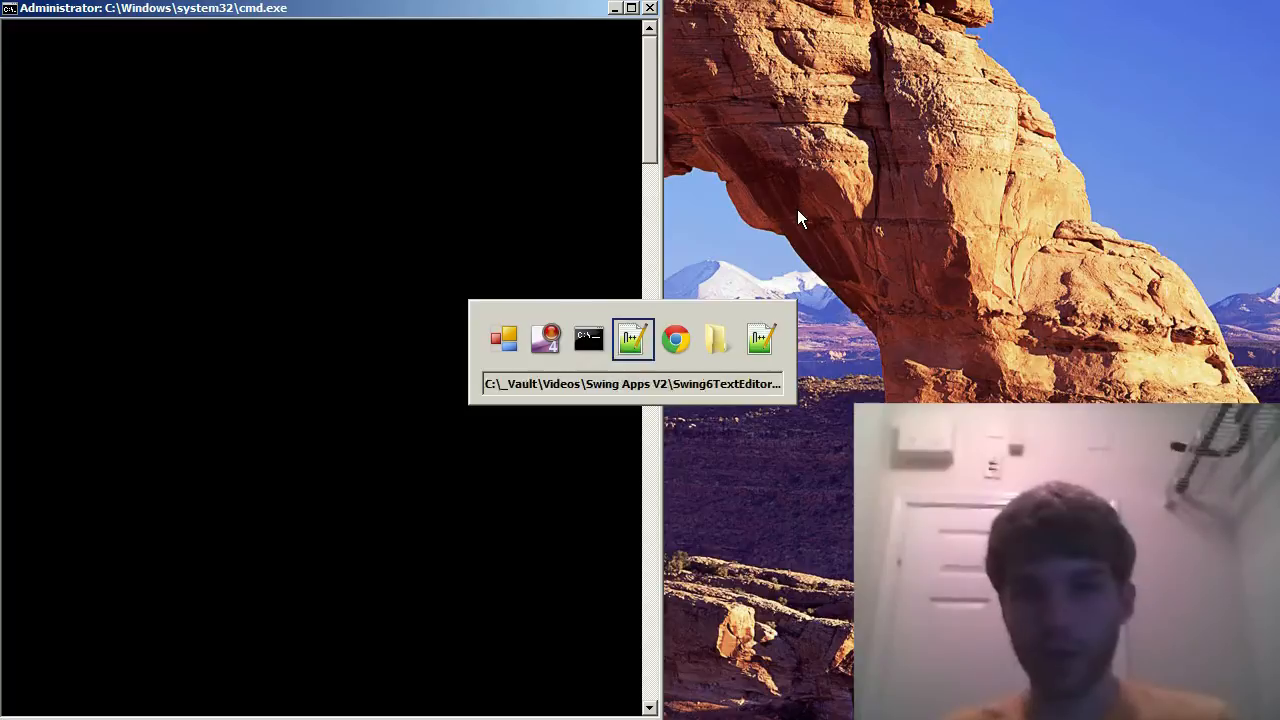
Bring up TextEditor.java and scroll to the top of the TextEditor class
{"action": "left_click", "coordinate": [632, 338]}
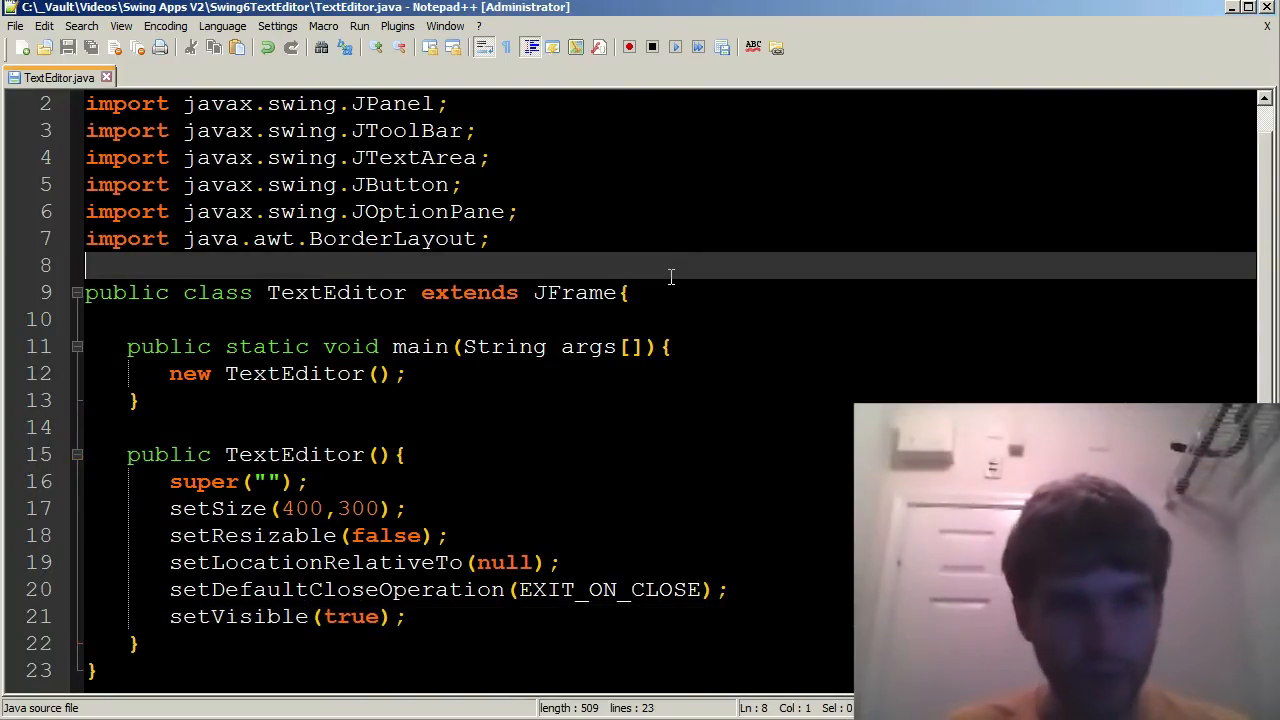
{"action": "scroll", "scroll_direction": "up", "scroll_amount": 3}
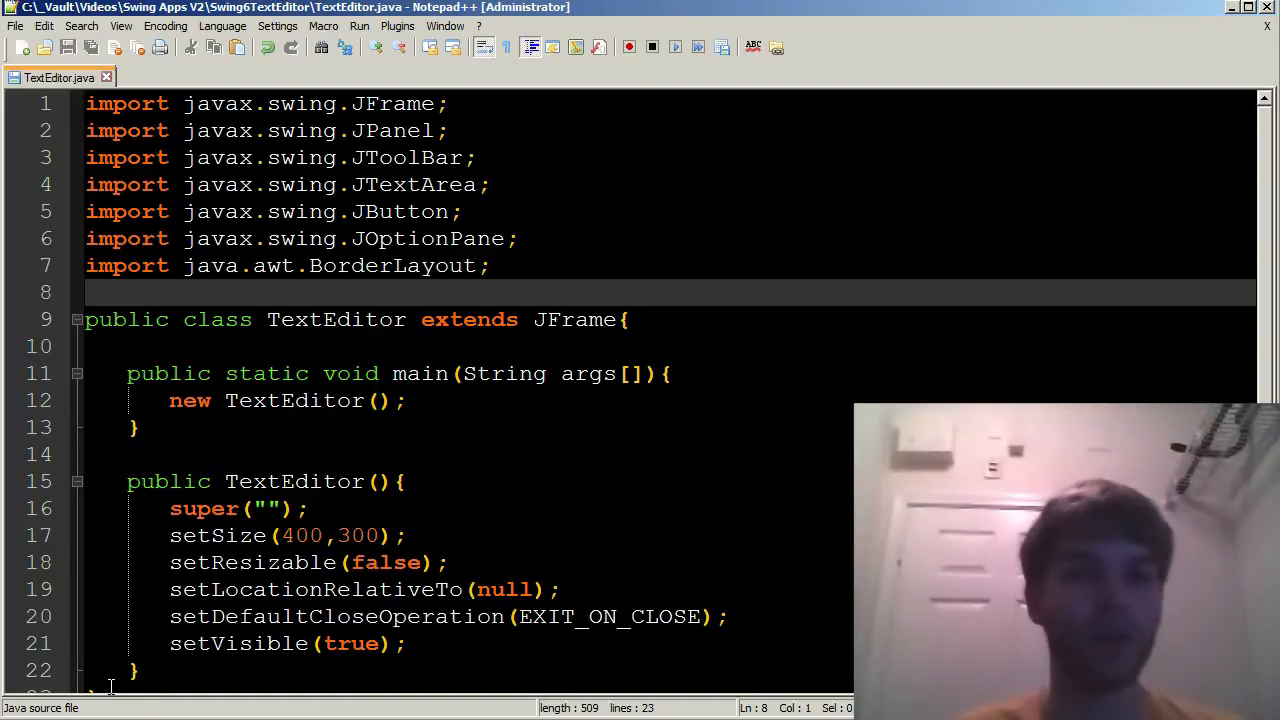
{"action": "mouse_move", "coordinate": [513, 450]}
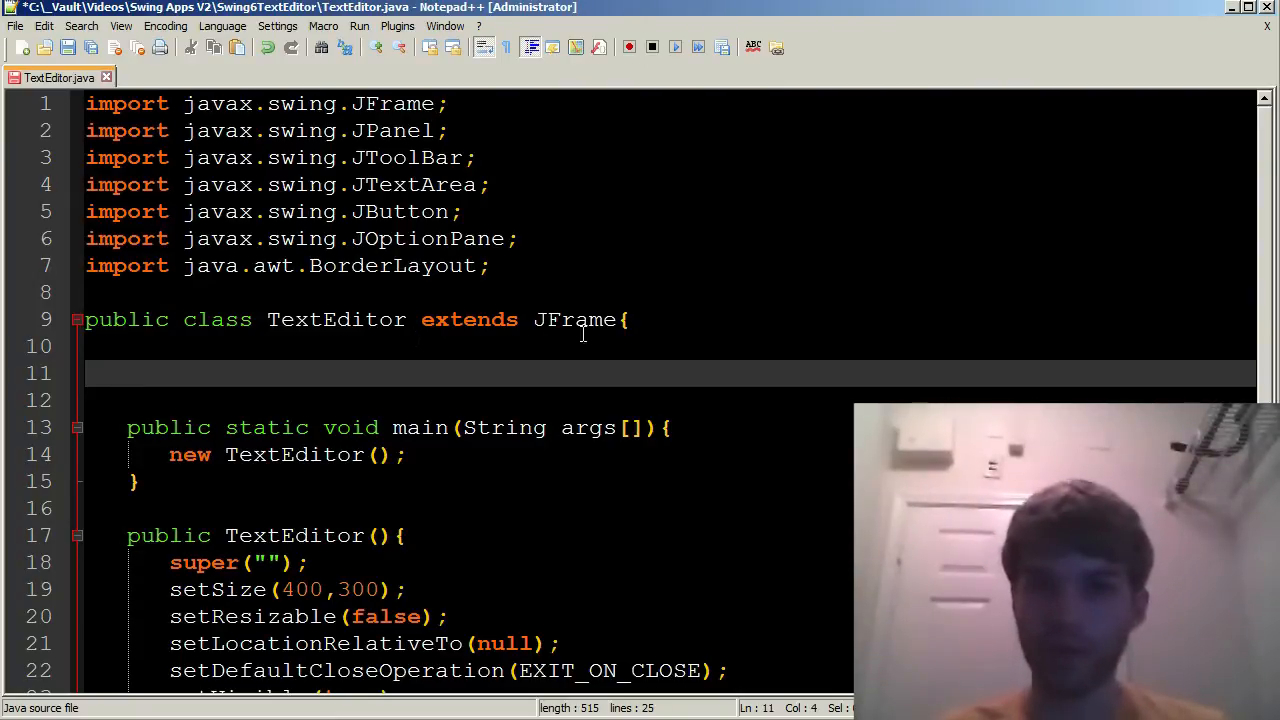
{"action": "mouse_move", "coordinate": [359, 395]}
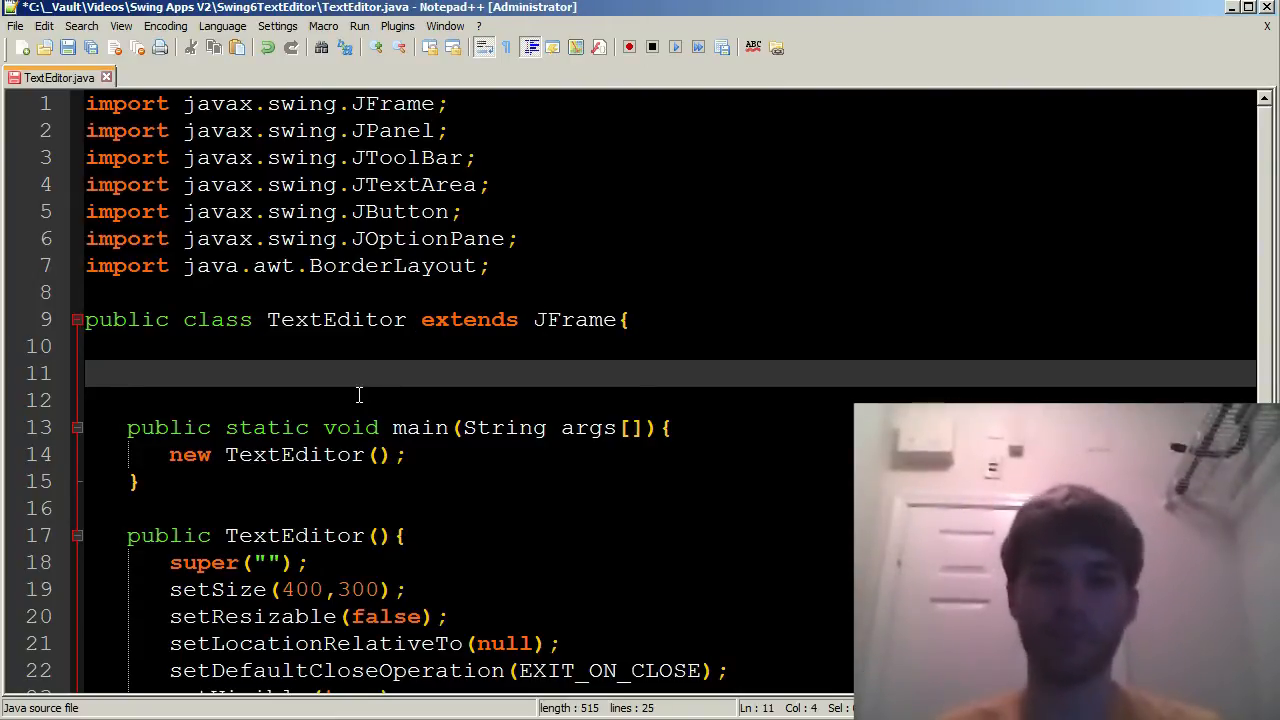
Type the field declaration JPanel p = new JPanel(); above the main method
{"action": "type", "text": "Jpan"}
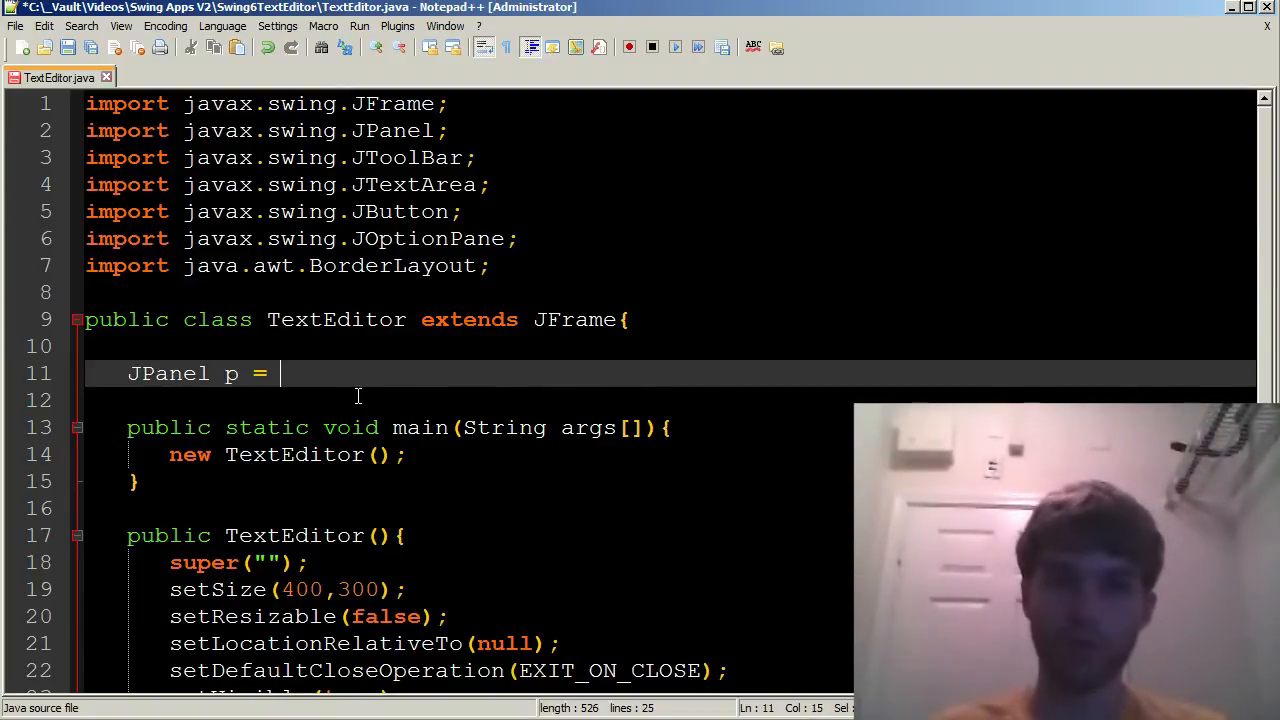
{"action": "type", "text": "new Jpane"}
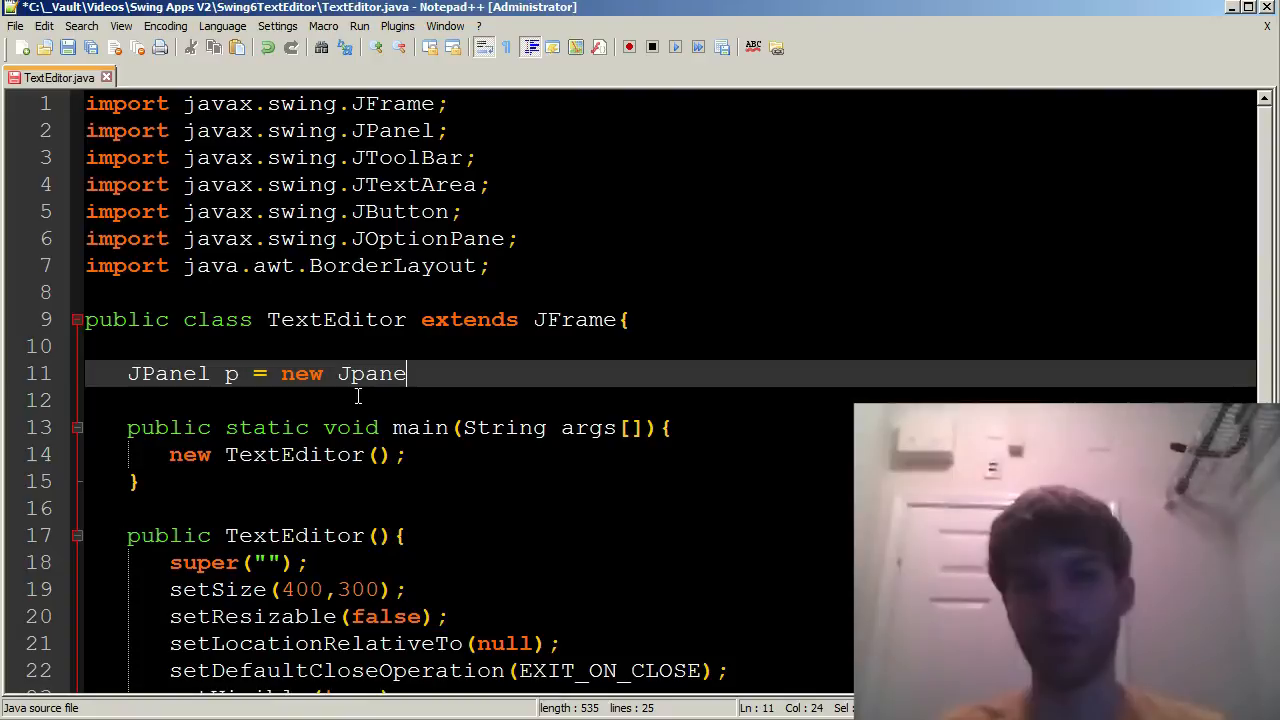
{"action": "type", "text": "l();"}
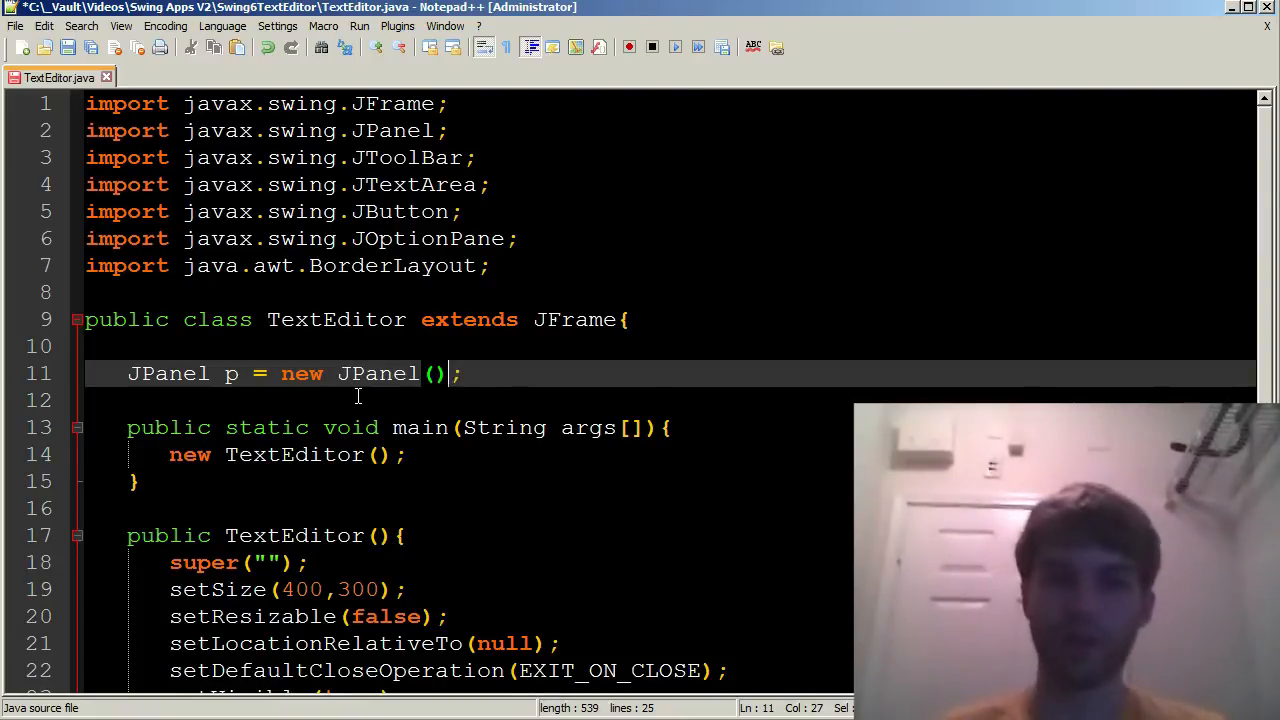
{"action": "double_click", "coordinate": [231, 373]}
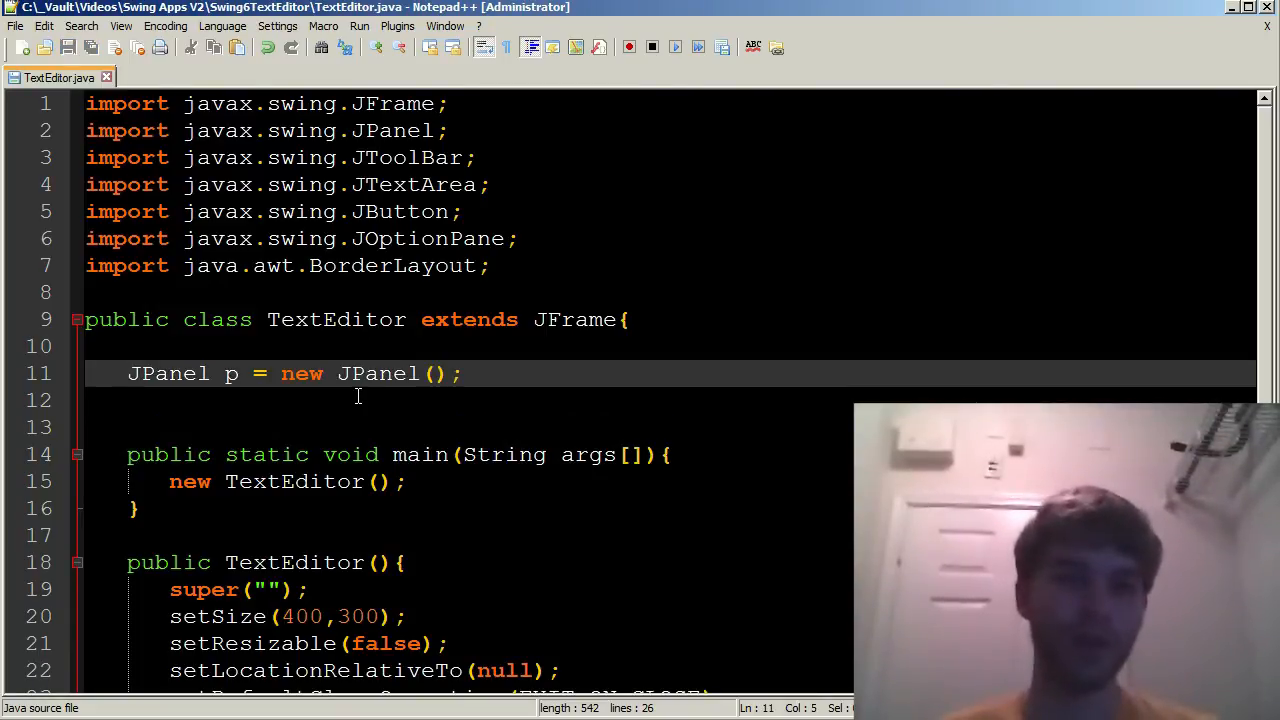
{"action": "double_click", "coordinate": [230, 373]}
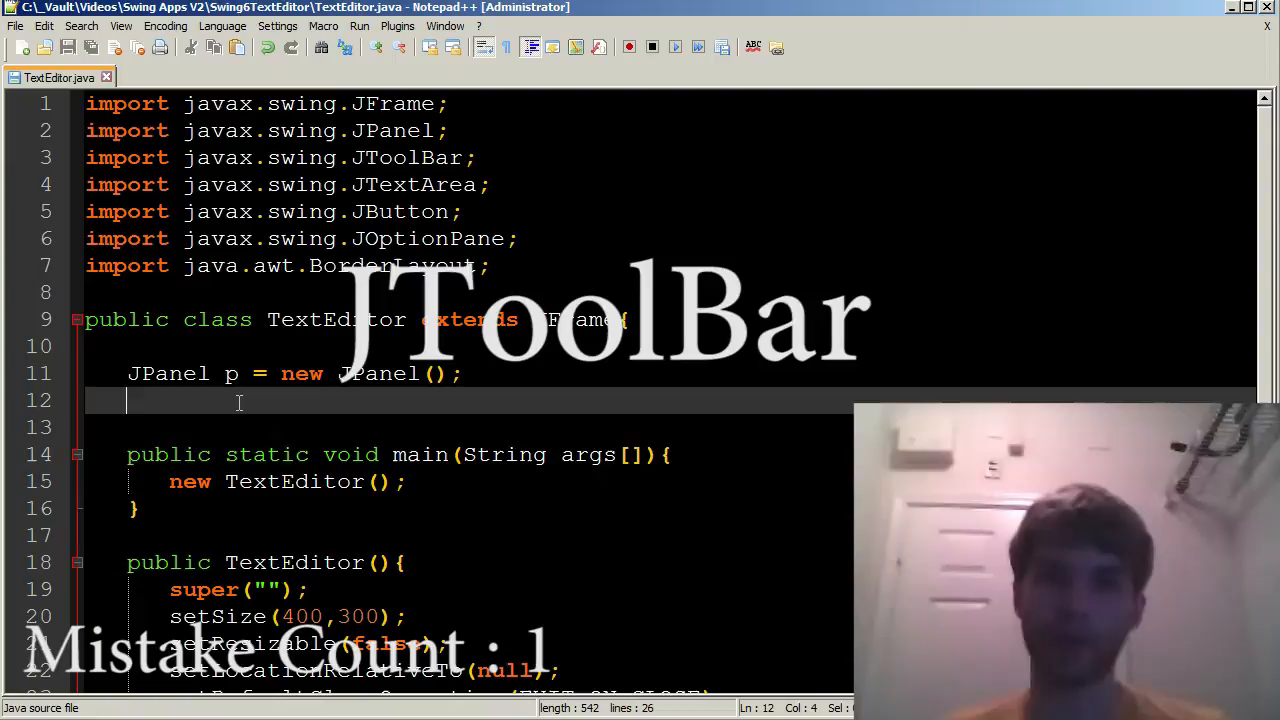
Type JTabbedPane tb = new JTabbedPane(); on the line below the JPanel field
{"action": "type", "text": "JTabbedPane tb"}
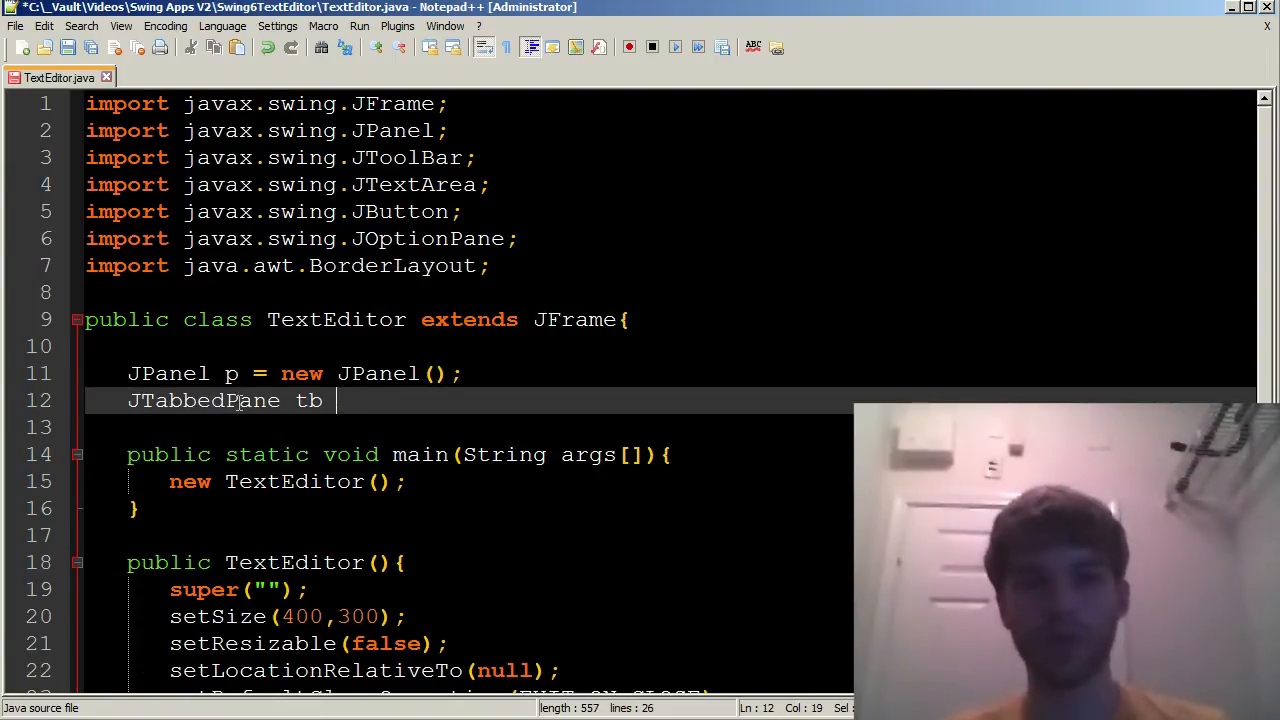
{"action": "type", "text": "="}
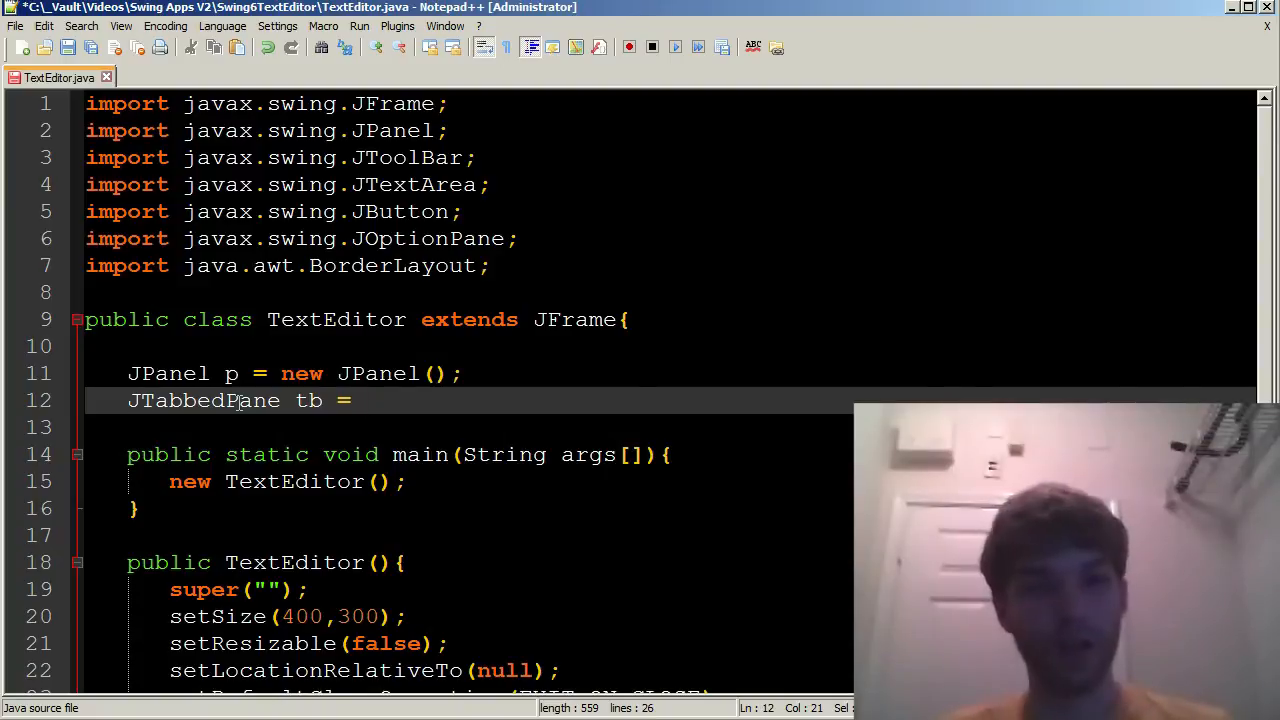
{"action": "type", "text": "new"}
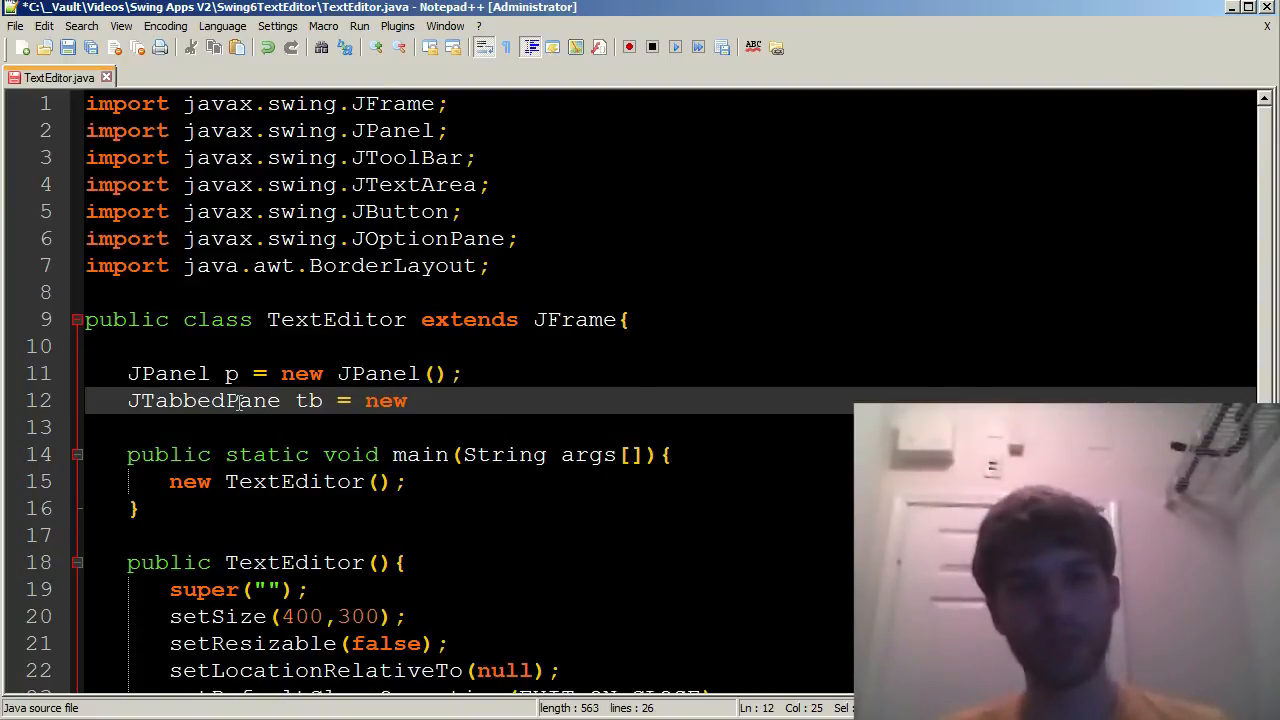
{"action": "type", "text": "JTabbed"}
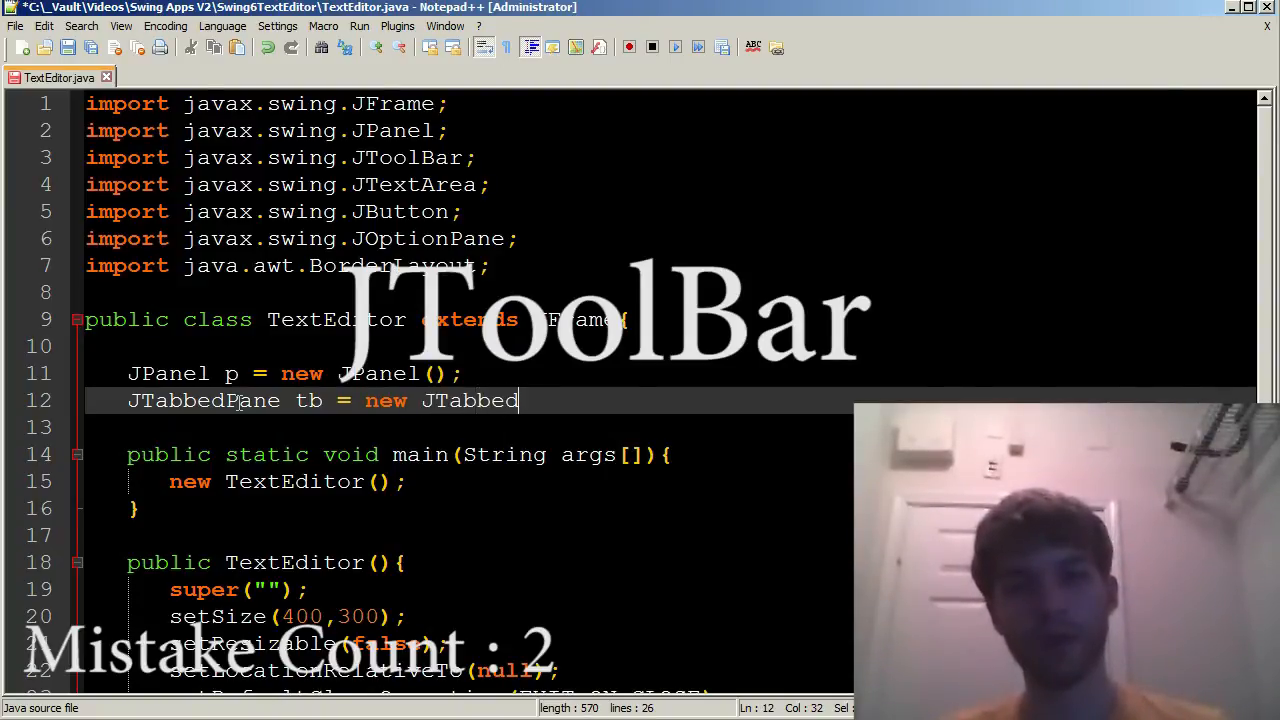
{"action": "type", "text": "Pane();"}
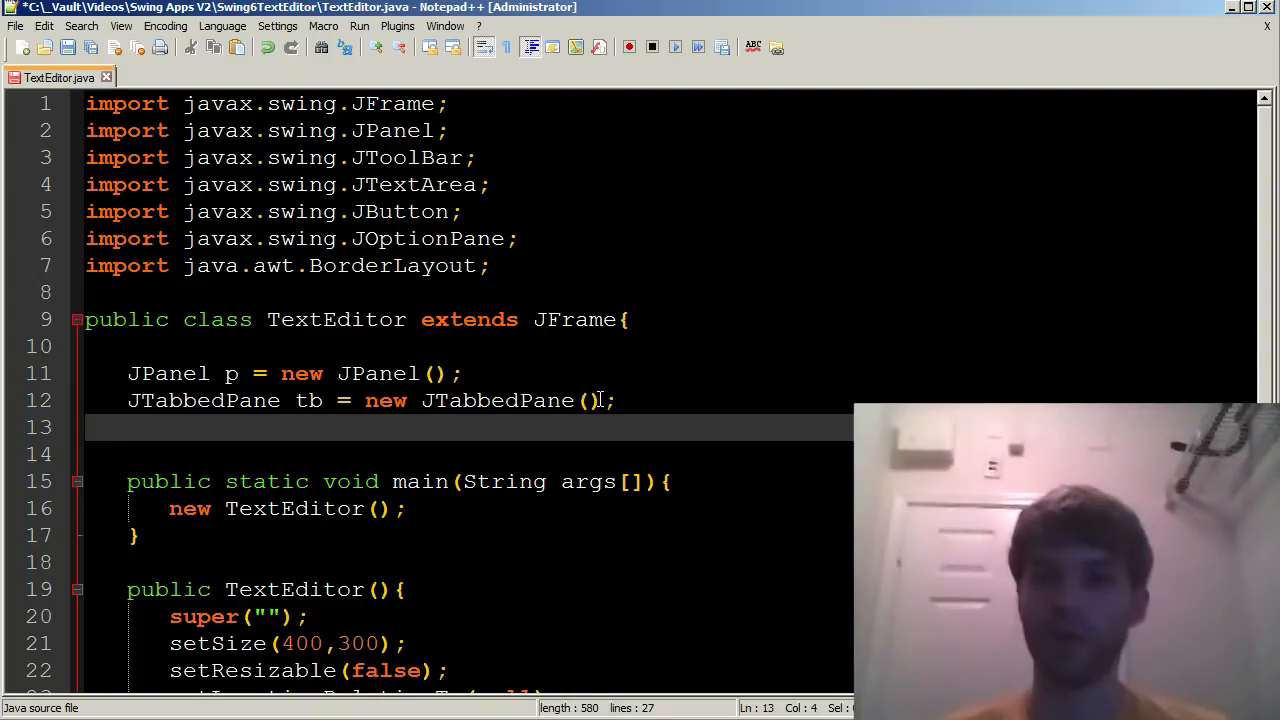
{"action": "left_click", "coordinate": [598, 400]}
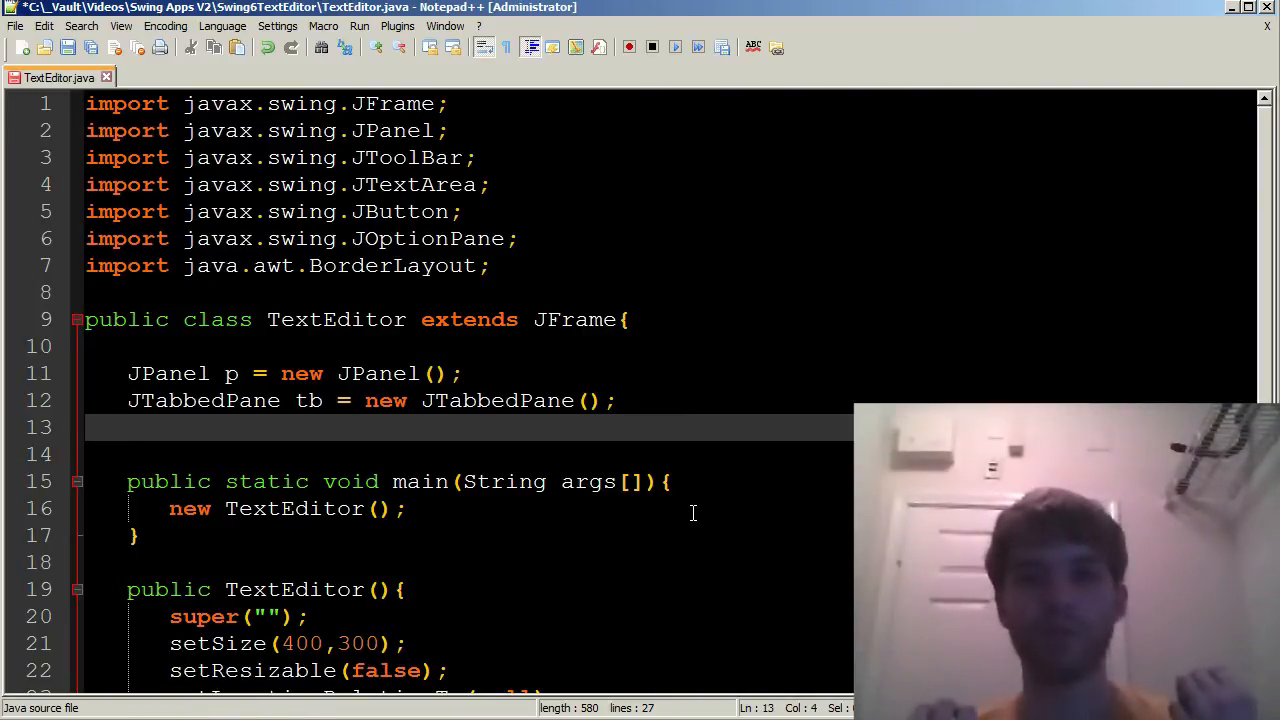
{"action": "left_click", "coordinate": [588, 400]}
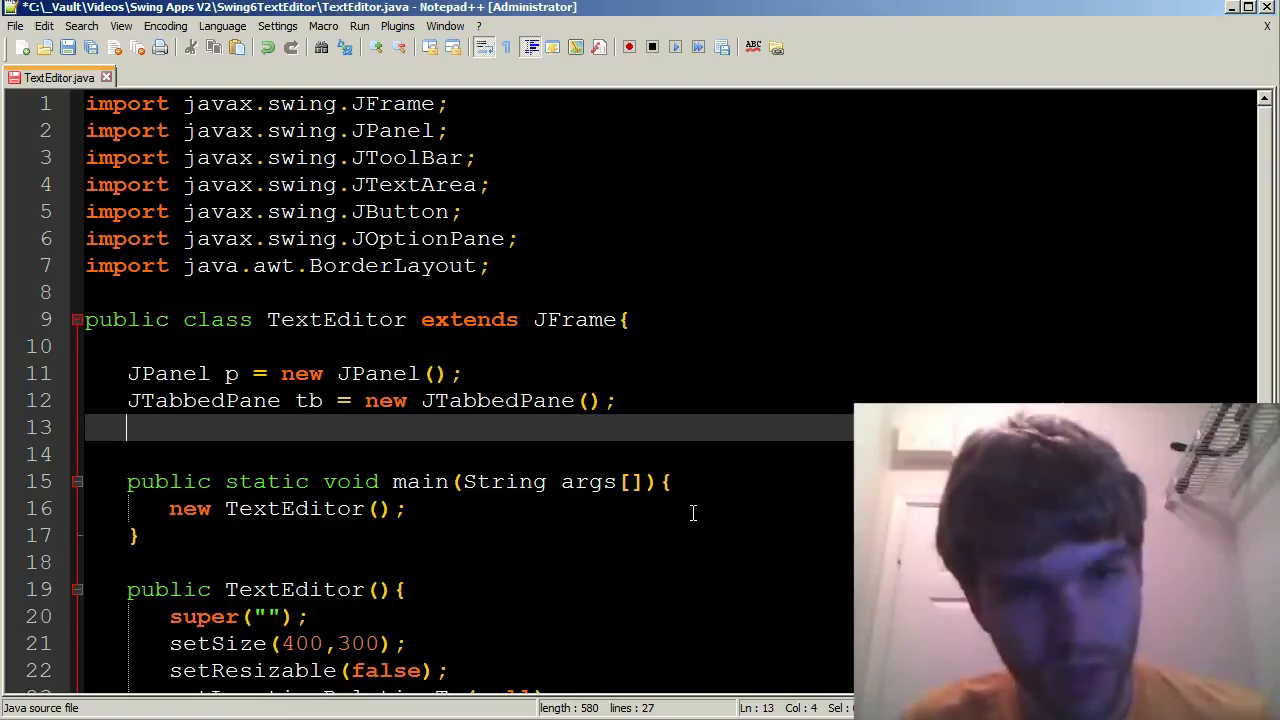
{"action": "type", "text": "JTextArea t"}
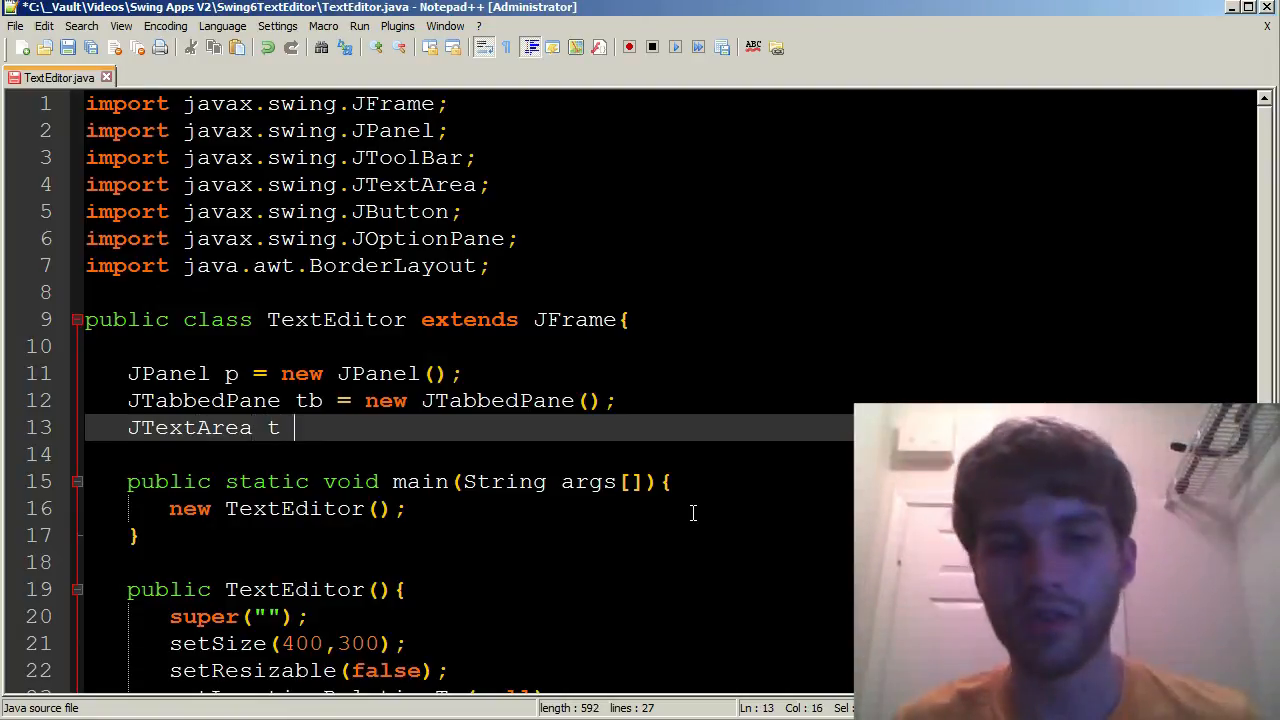
{"action": "type", "text": "="}
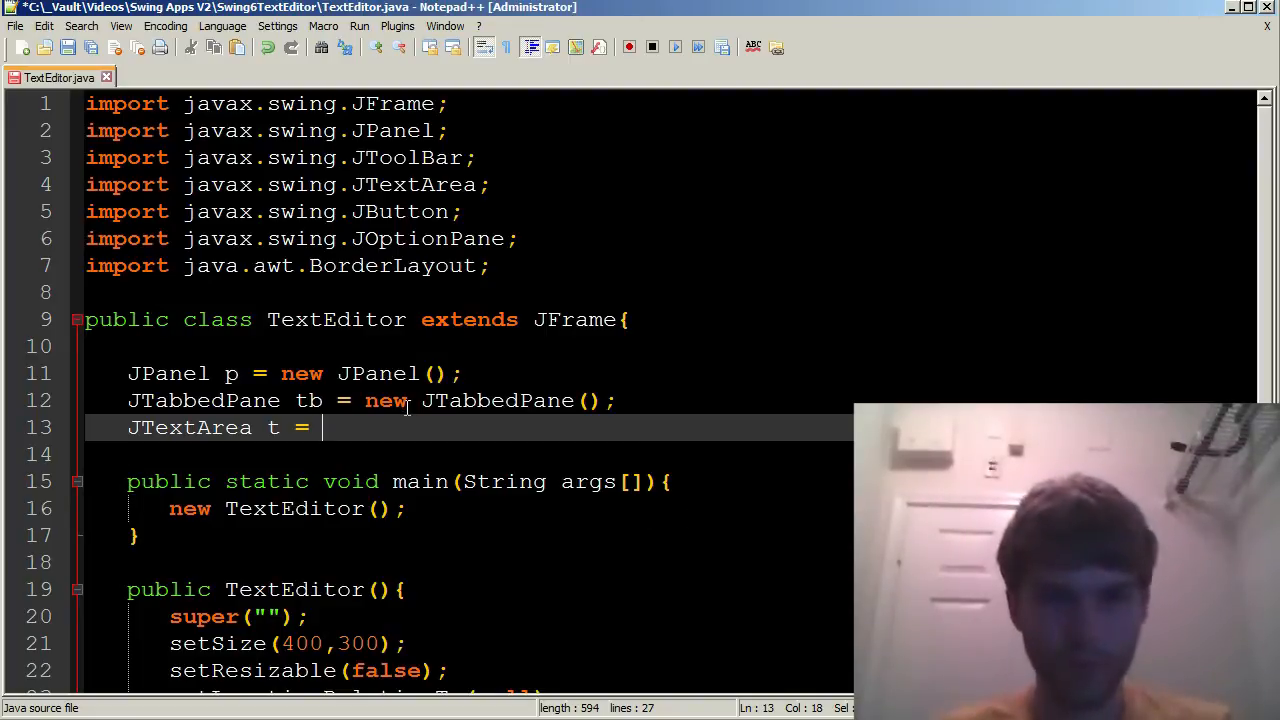
{"action": "type", "text": "new J"}
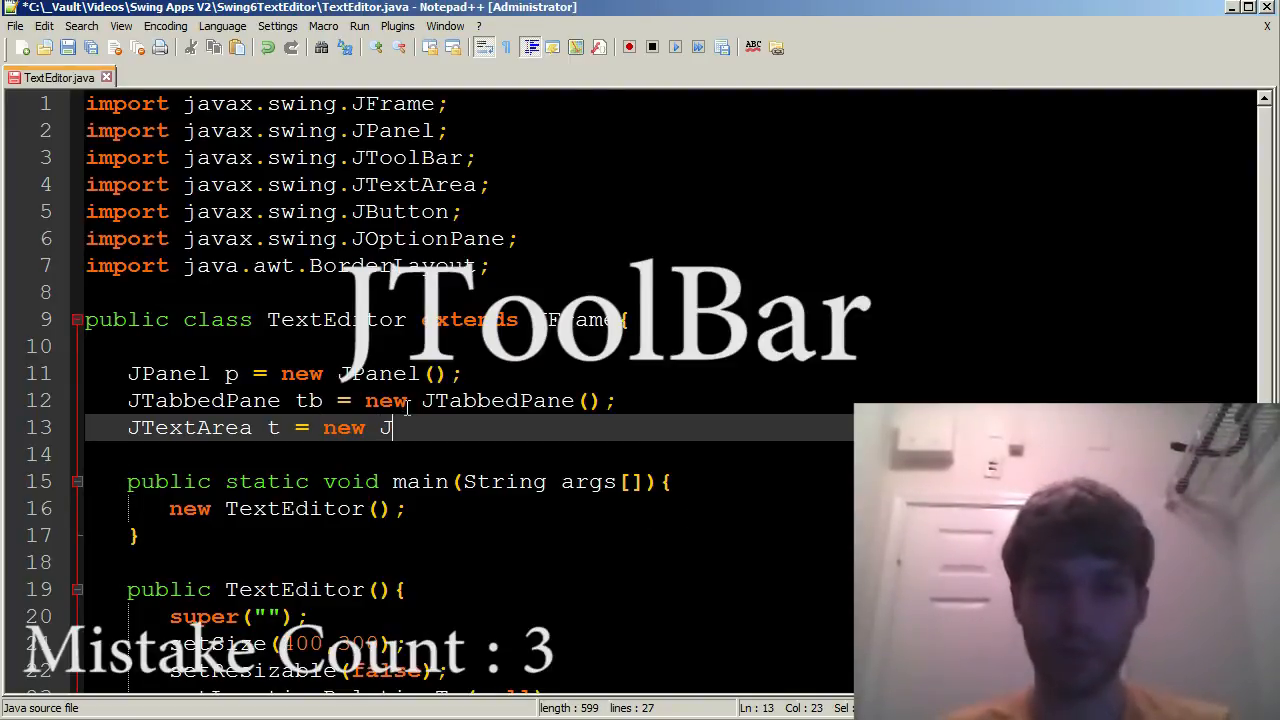
{"action": "type", "text": "TextArea9)"}
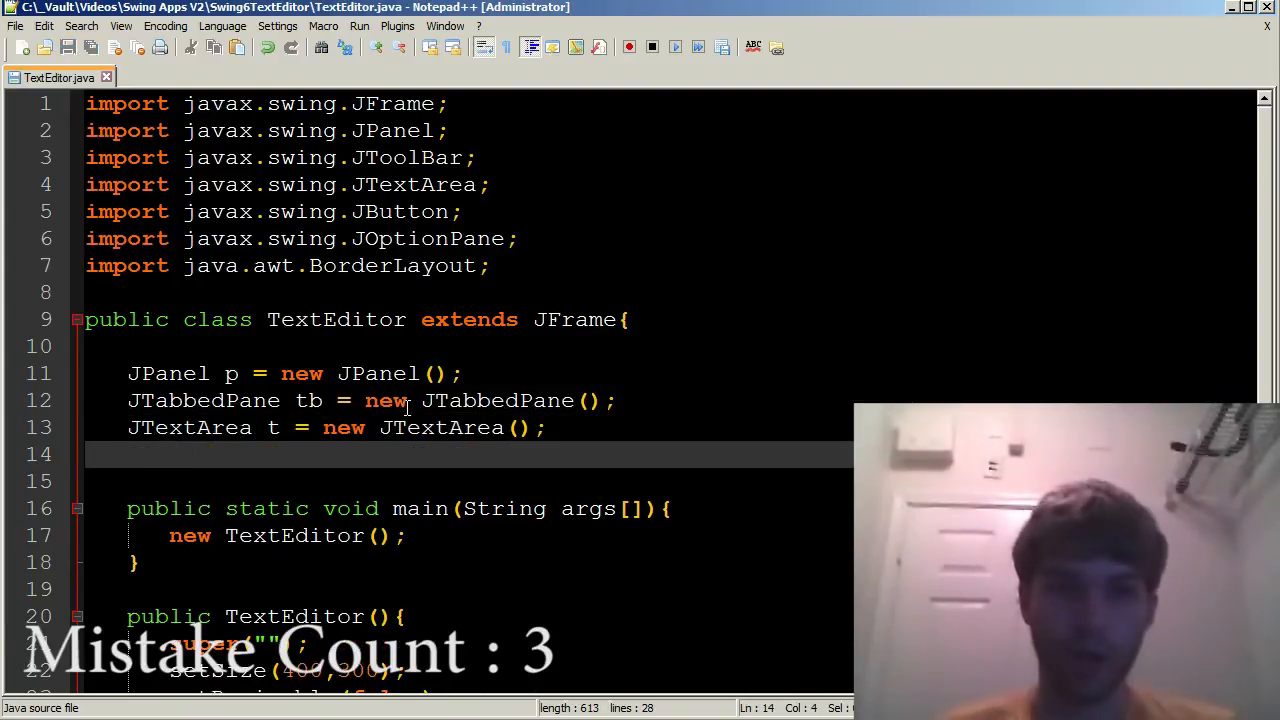
{"action": "scroll", "scroll_direction": "down", "scroll_amount": 3}
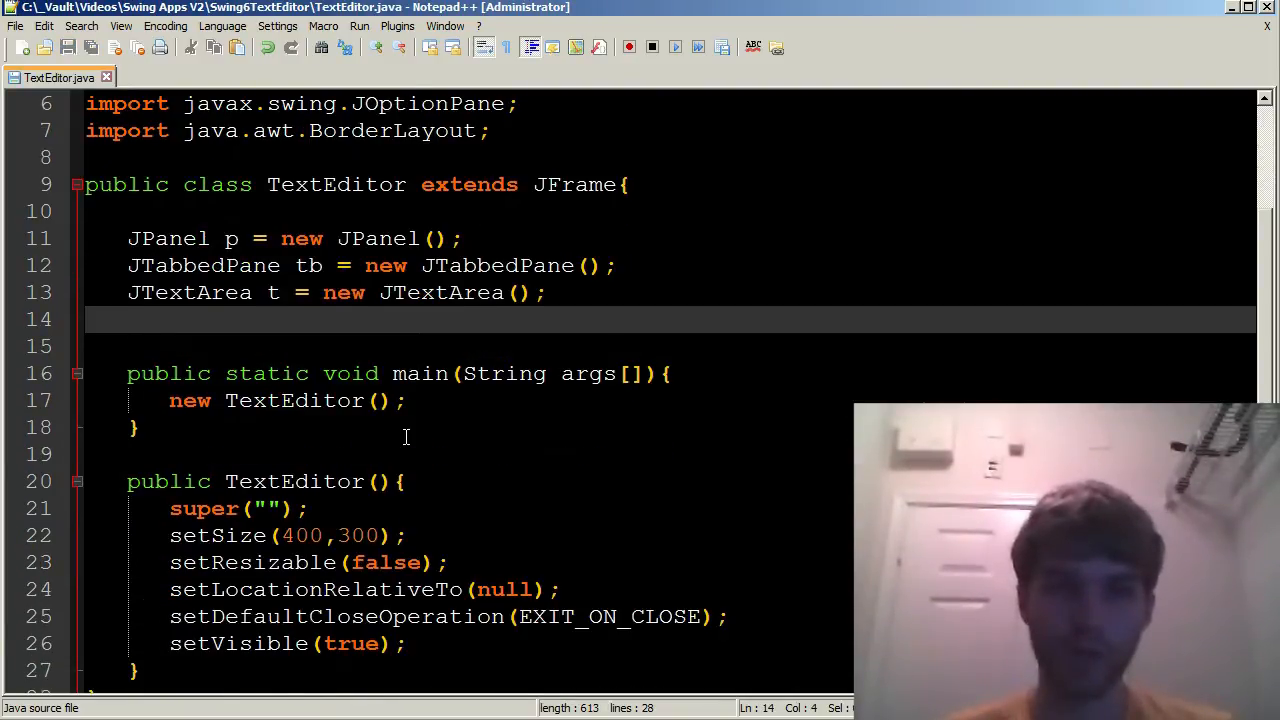
{"action": "scroll", "scroll_direction": "down", "scroll_amount": 3}
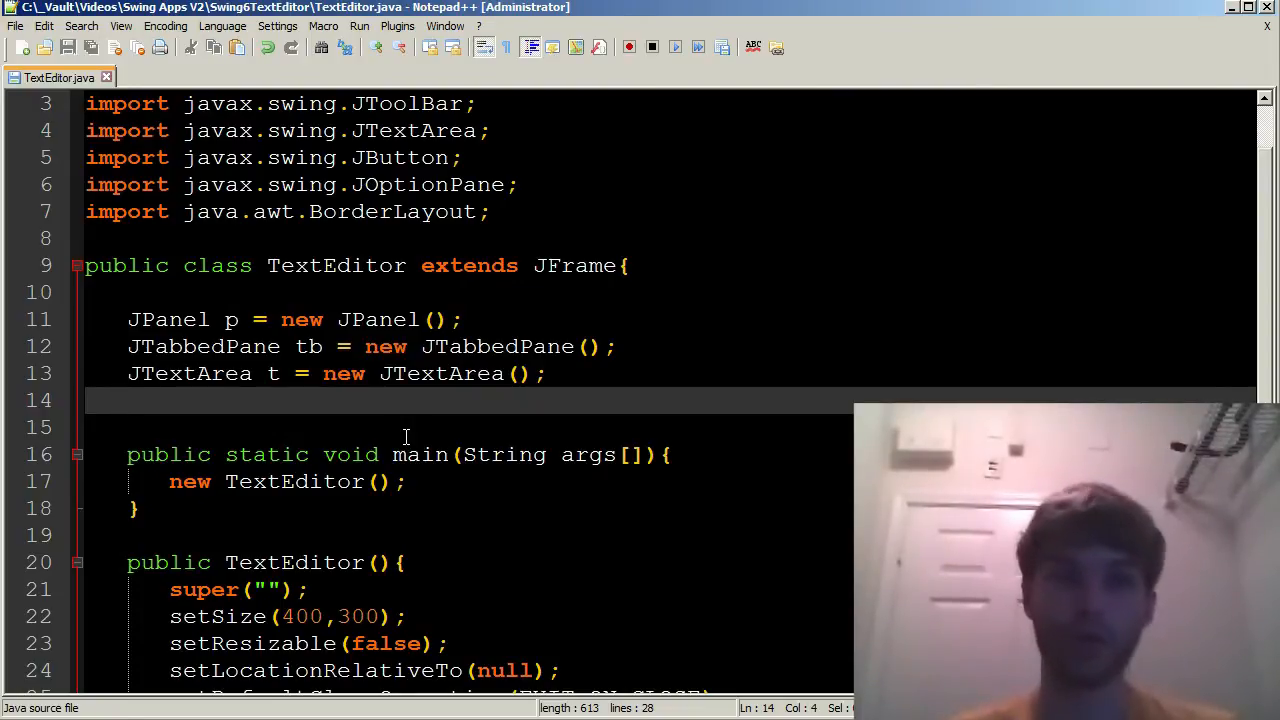
Declare JButton save = new JButton("Save") and JButton open = new JButton("Open")
{"action": "type", "text": "JButton"}
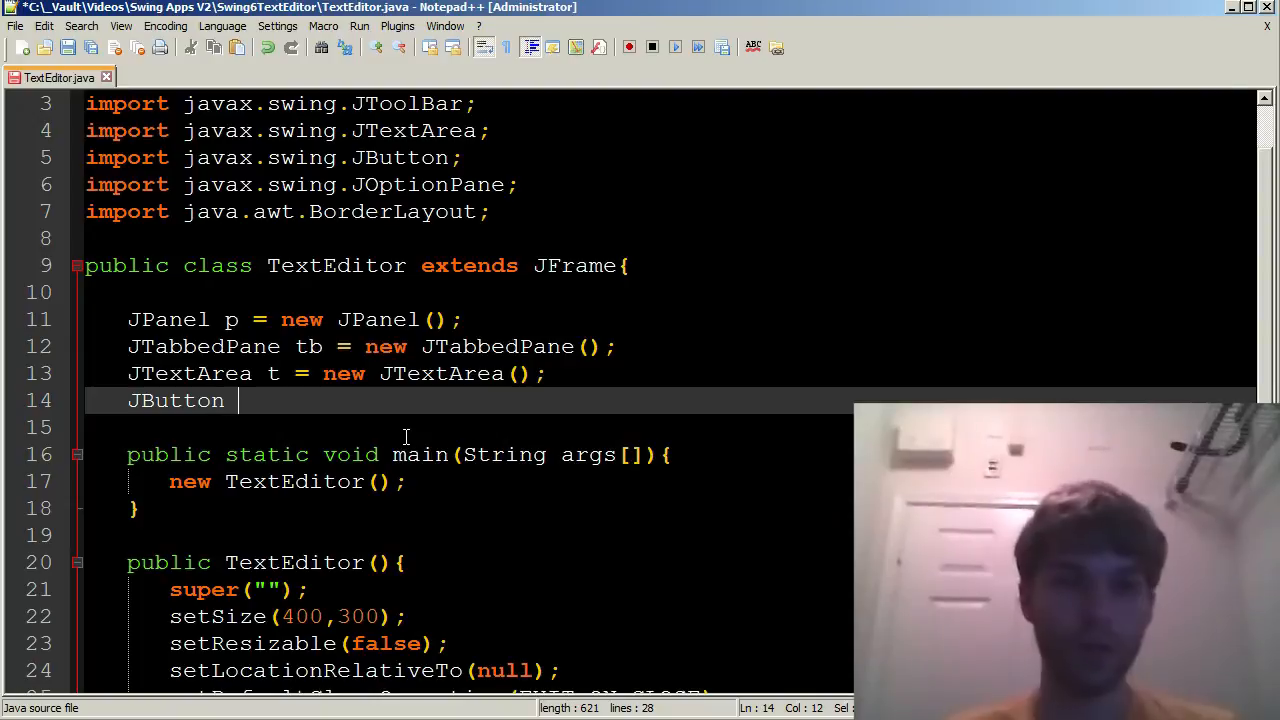
{"action": "type", "text": "save = new JButton();"}
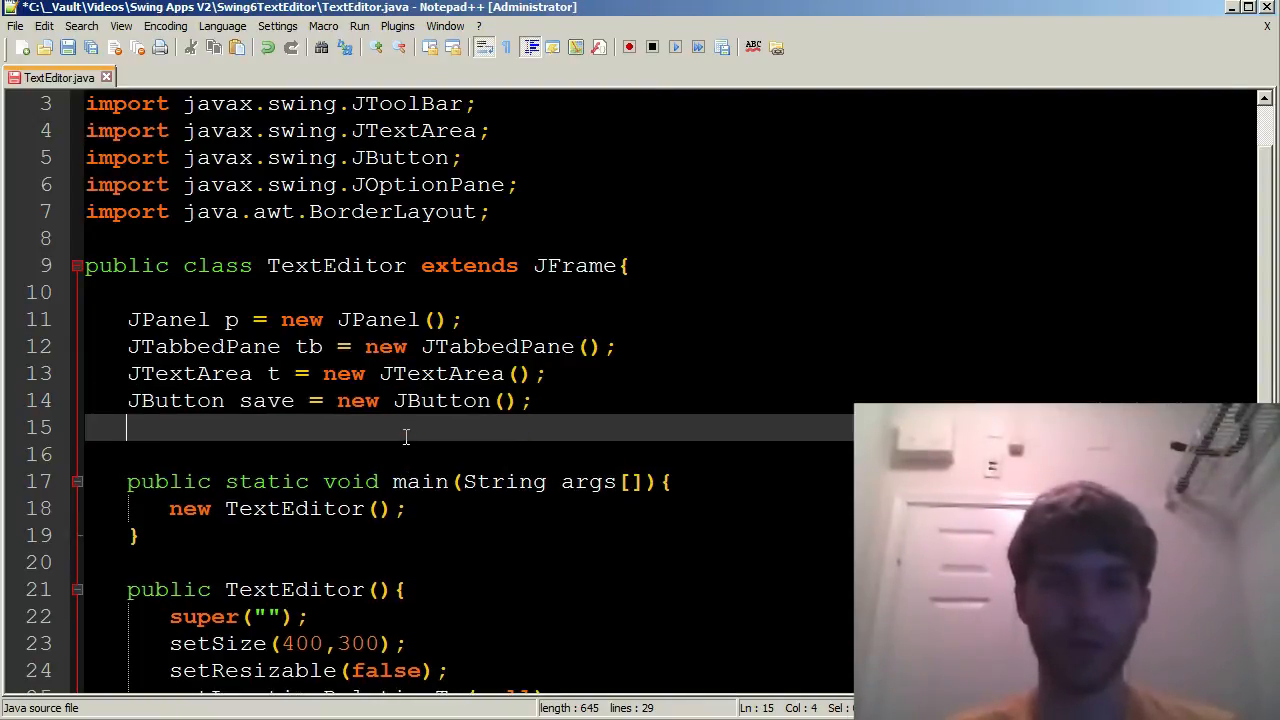
{"action": "type", "text": "JButton"}
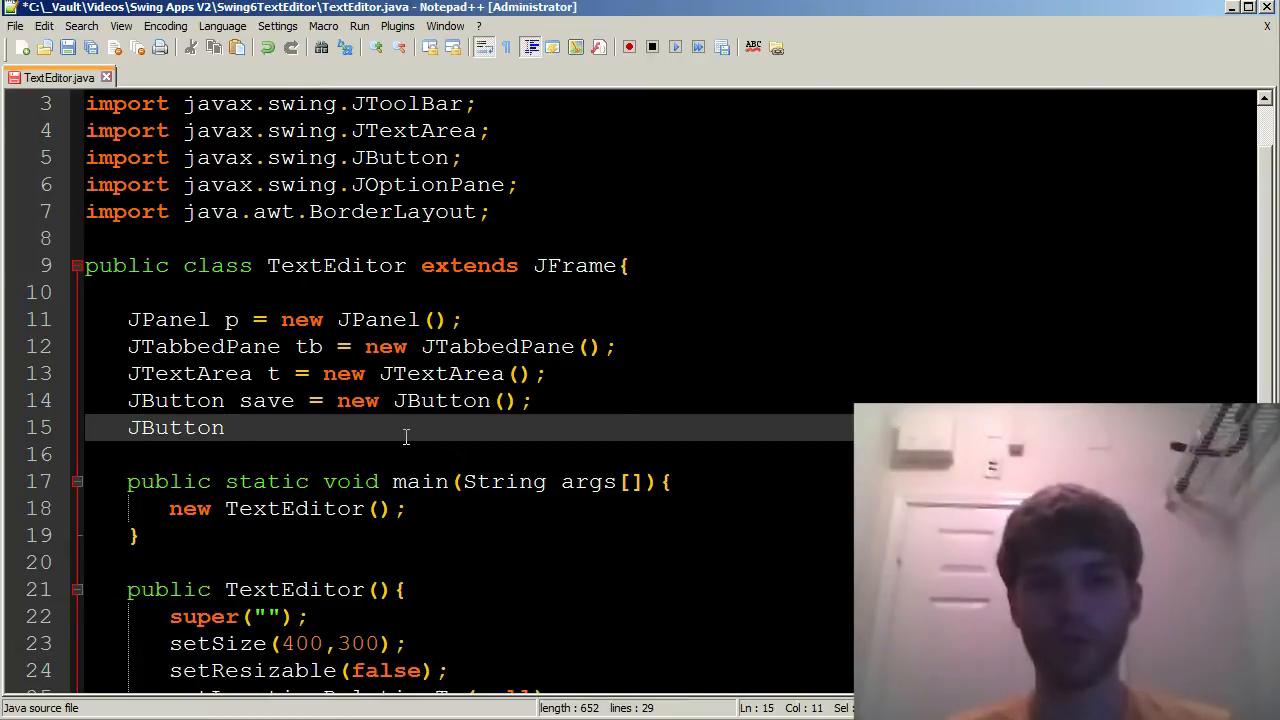
{"action": "type", "text": "open = new JButton();"}
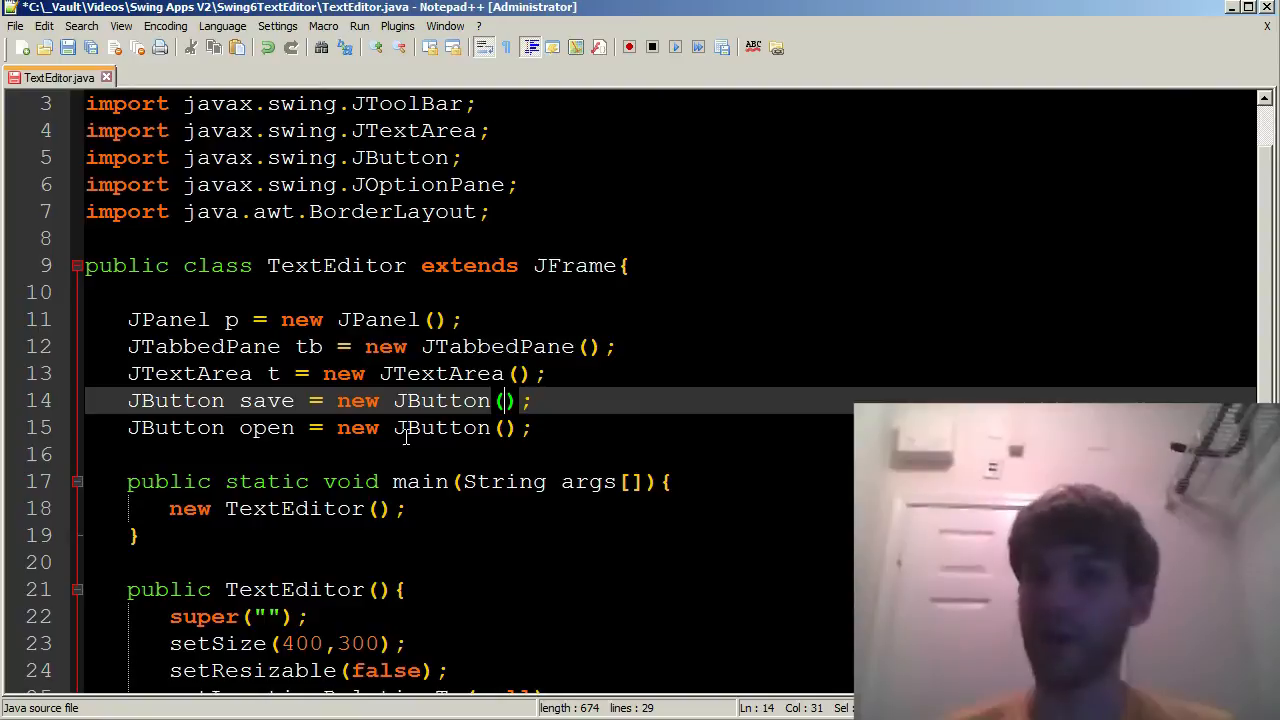
{"action": "type", "text": "\"\""}
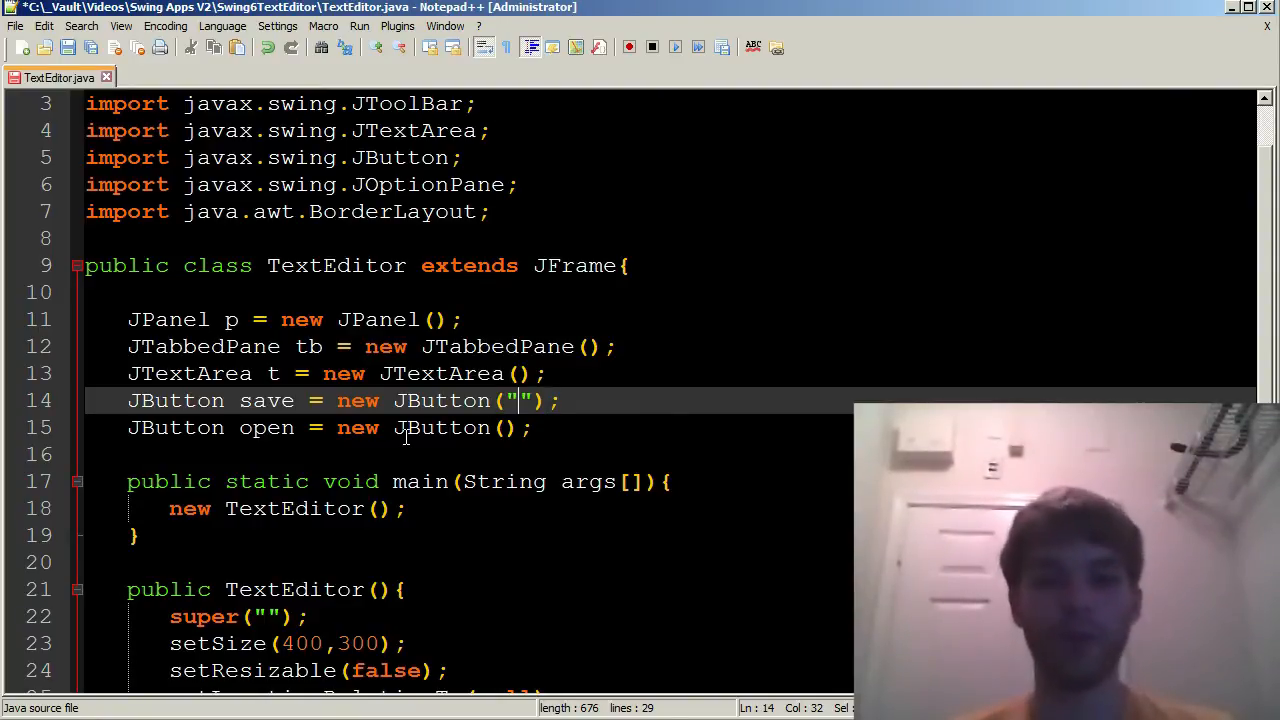
{"action": "type", "text": "Save"}
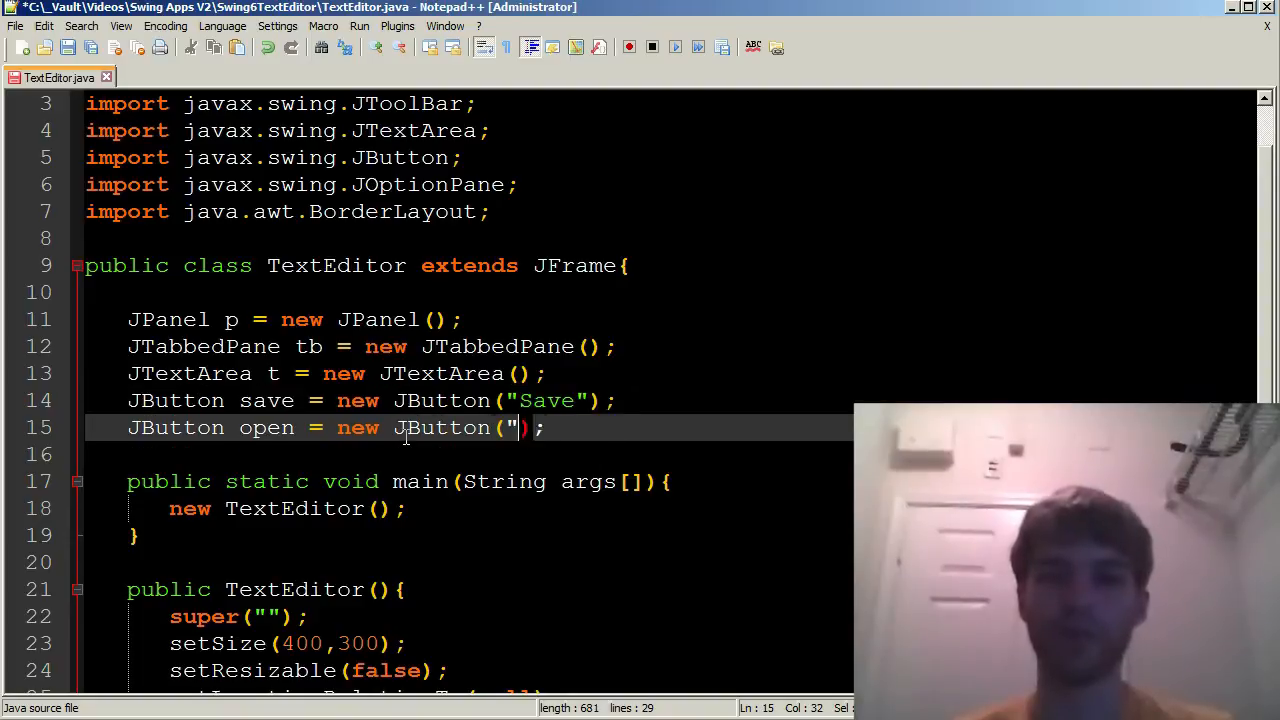
{"action": "type", "text": "OP"}
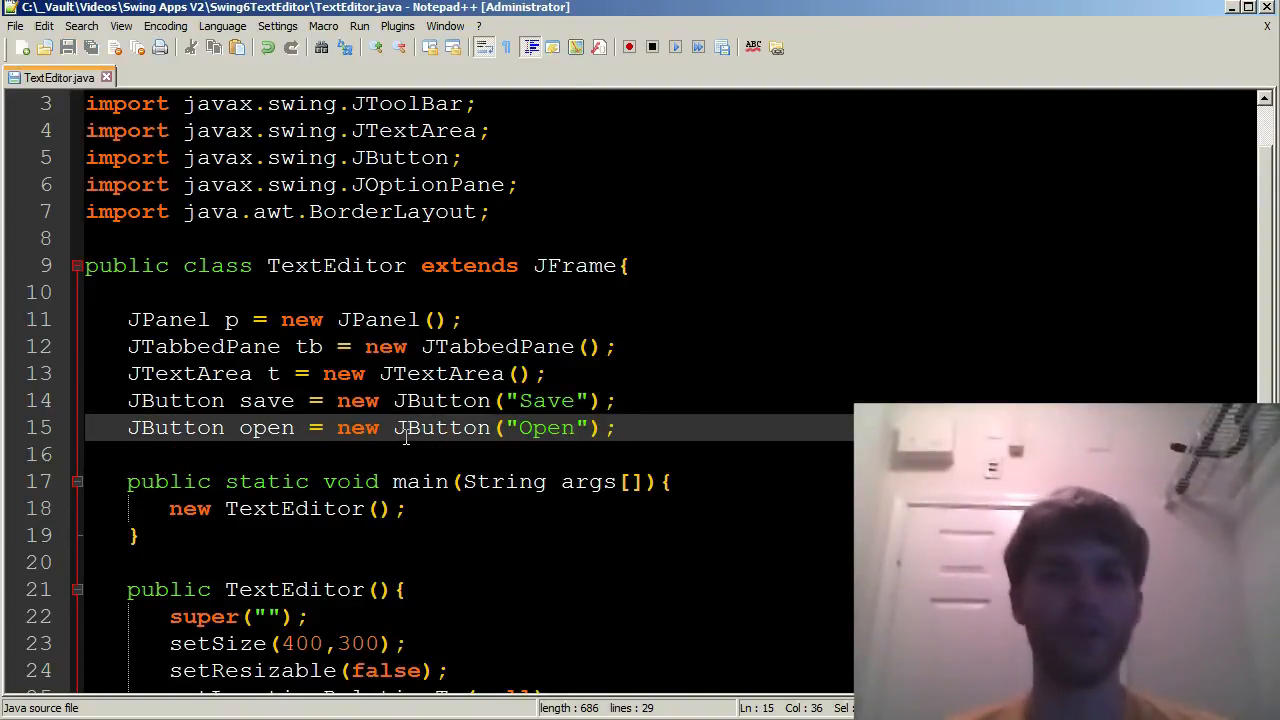
{"action": "scroll", "scroll_direction": "down", "scroll_amount": 3}
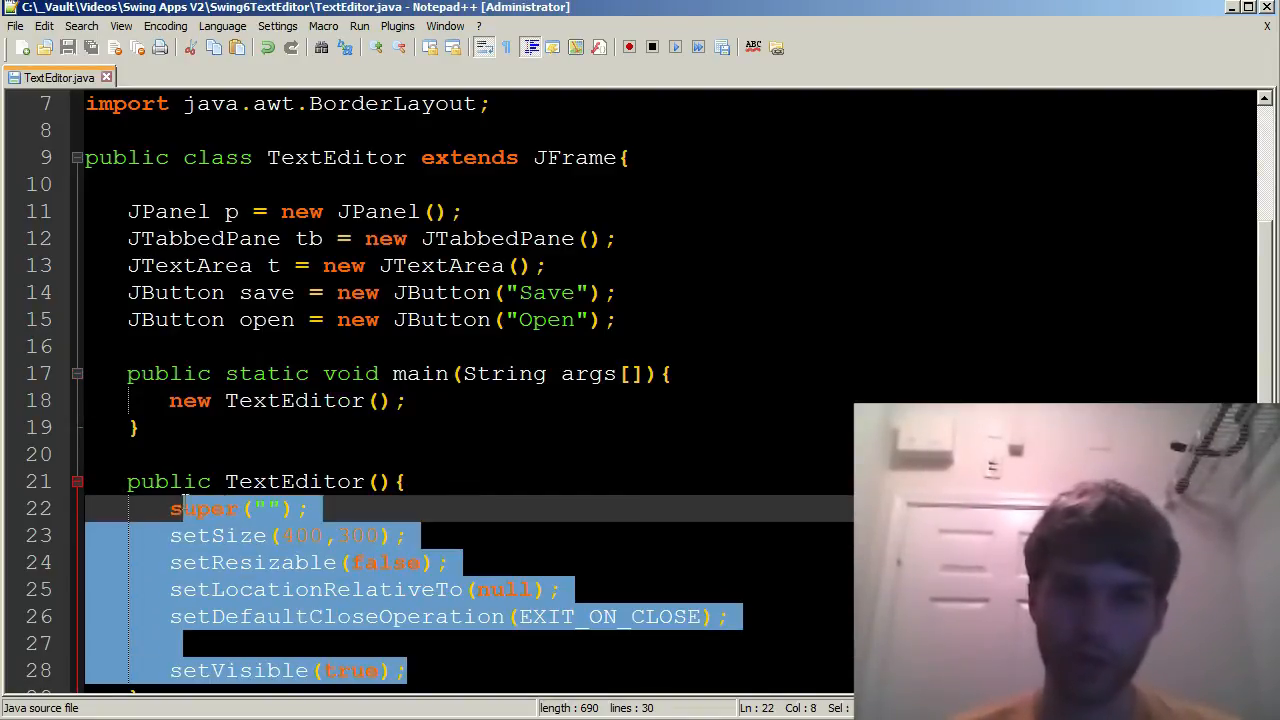
Enter CharStar as the window title inside the empty super("") call
{"action": "left_click", "coordinate": [450, 643]}
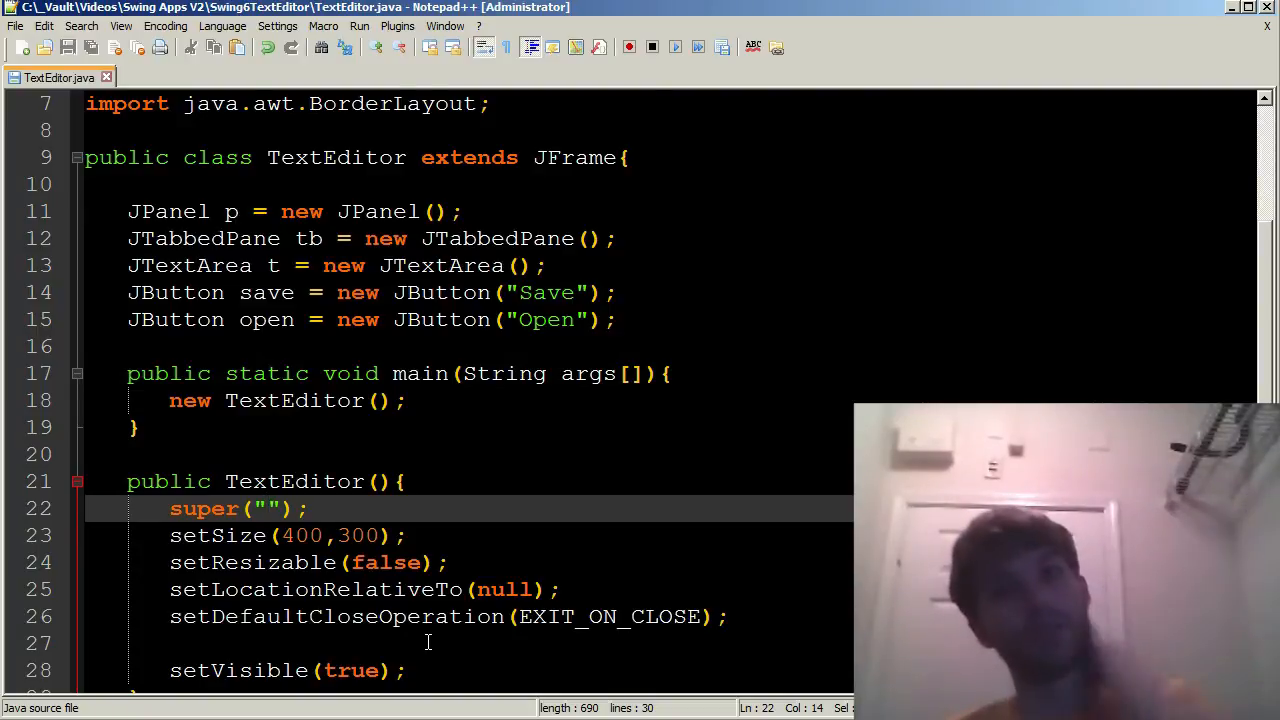
{"action": "type", "text": "Cha"}
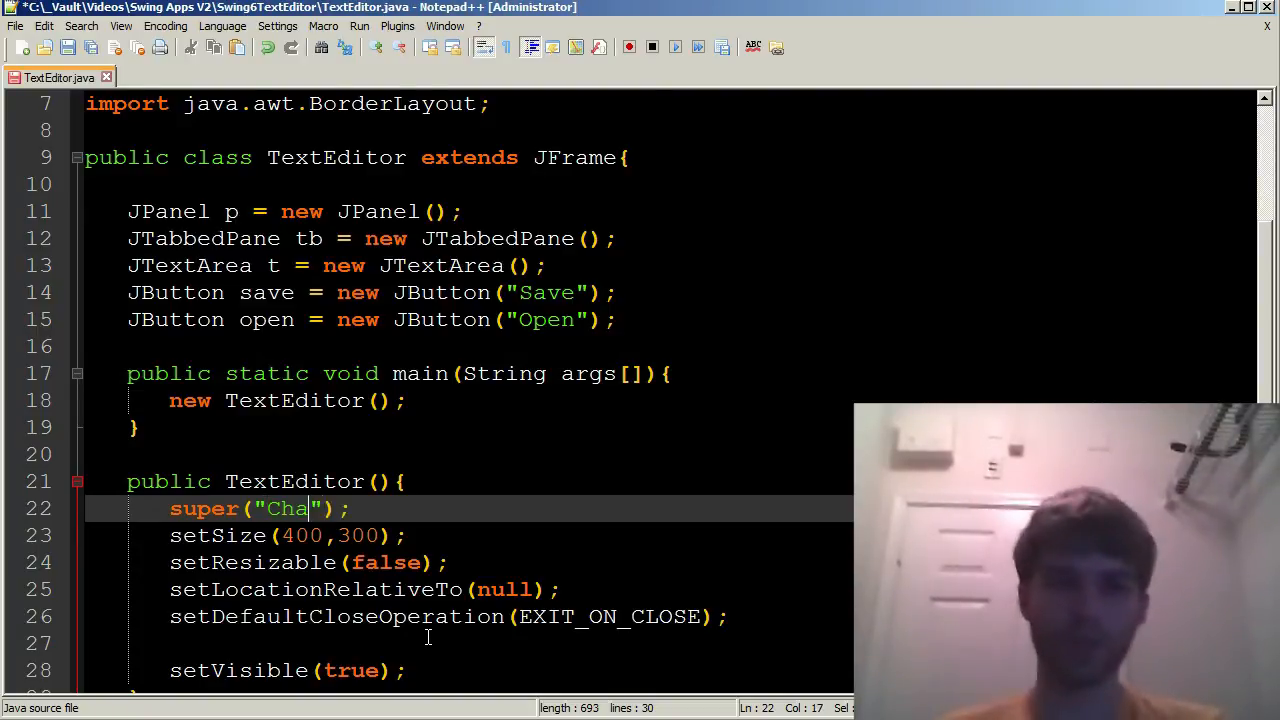
{"action": "type", "text": "rStar"}
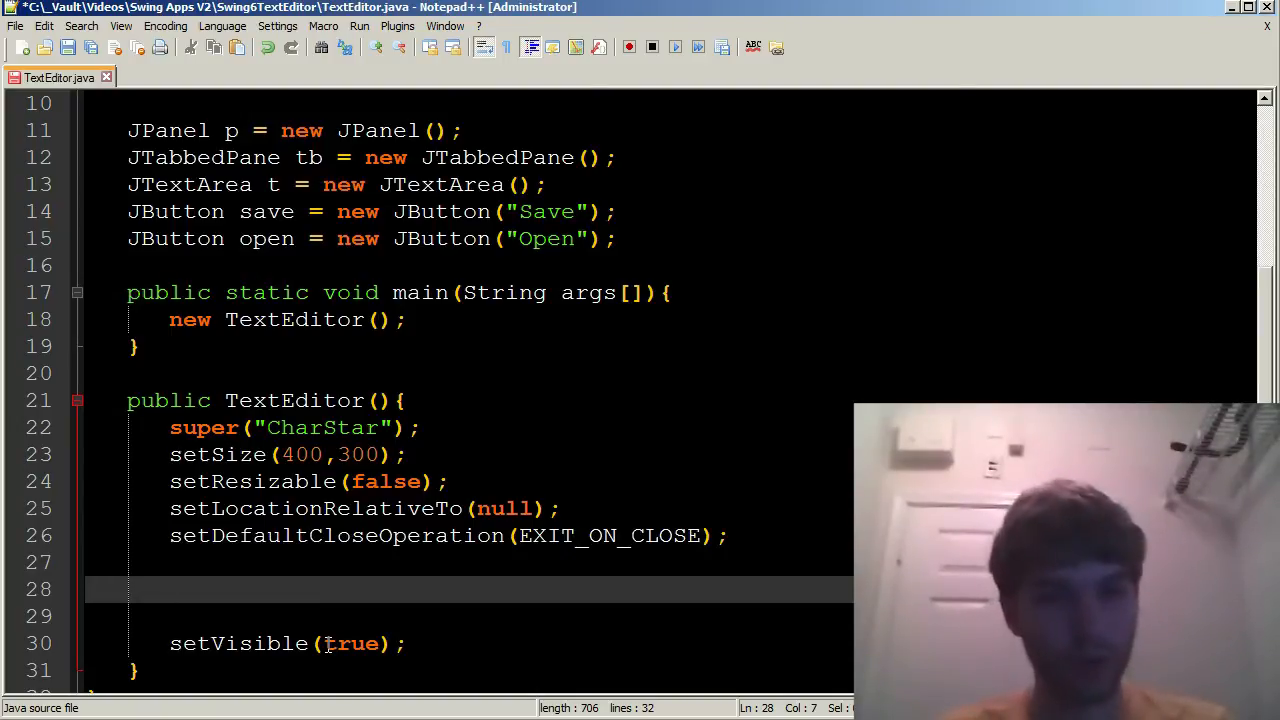
Type p.setLayout(new BorderLayout()); in the constructor
{"action": "type", "text": "p.setLayout"}
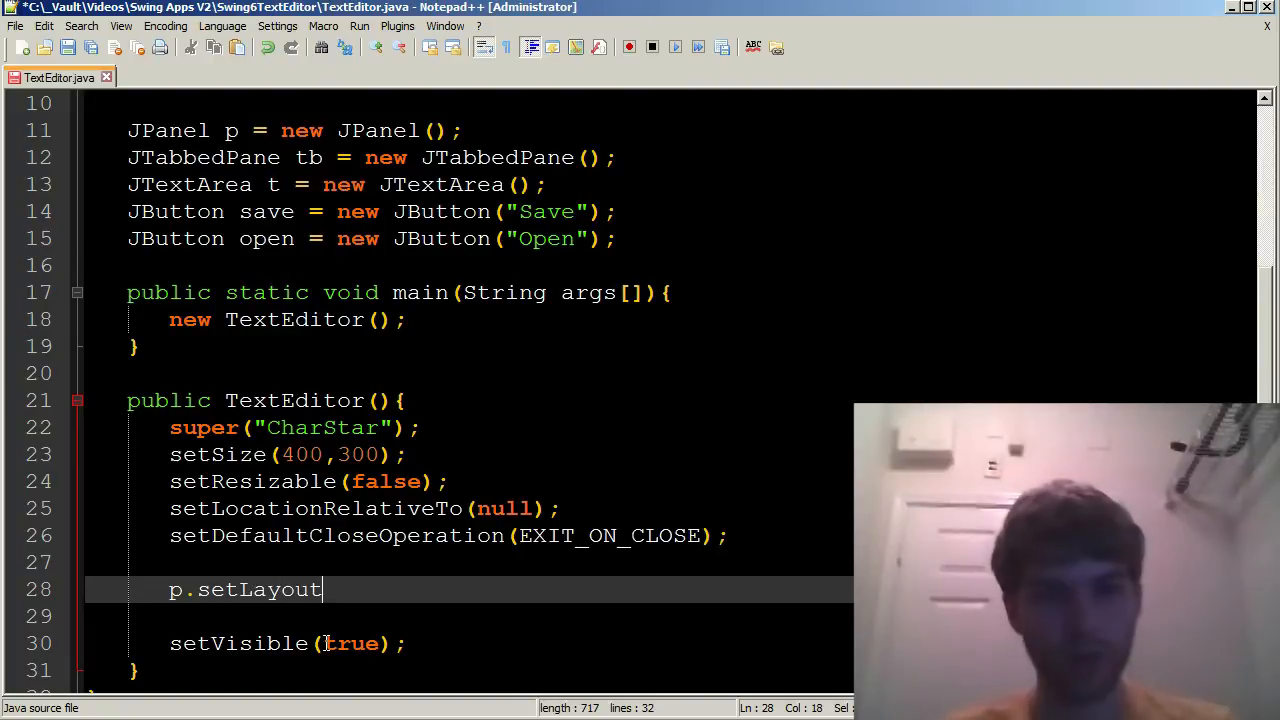
{"action": "type", "text": "();"}
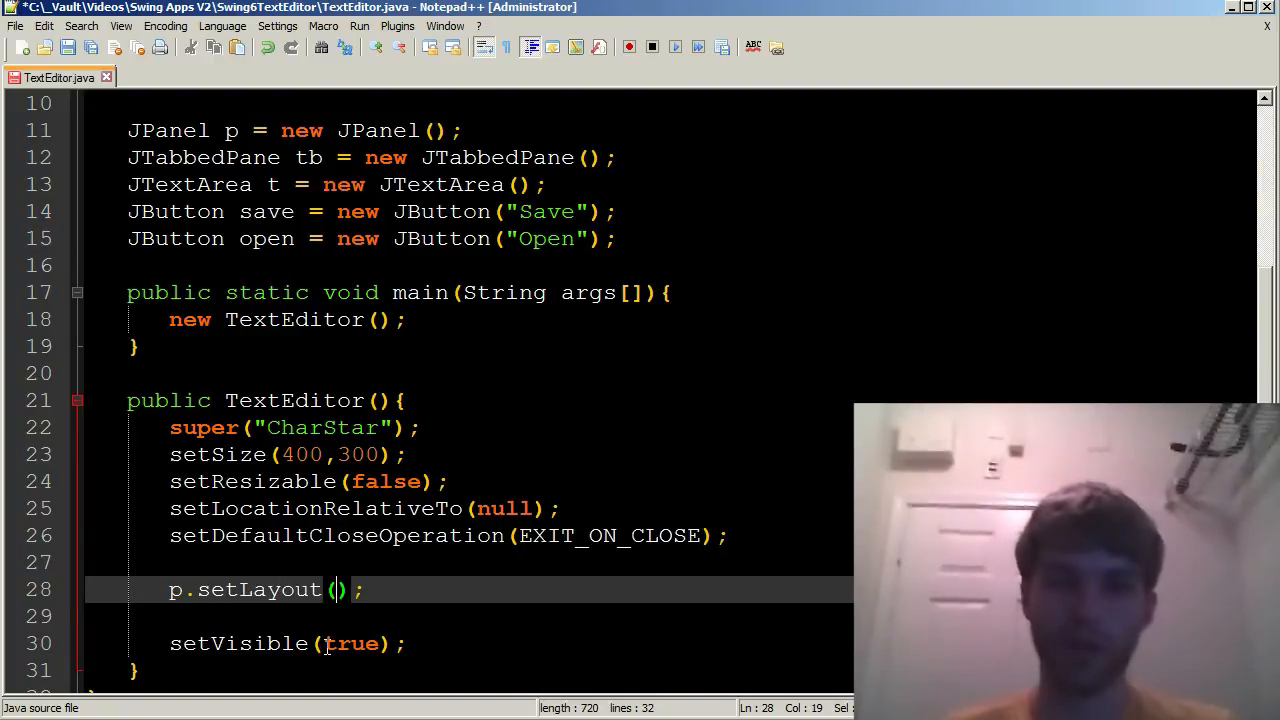
{"action": "type", "text": "new BorderLayout("}
{"action": "type", "text": "tb.add();"}
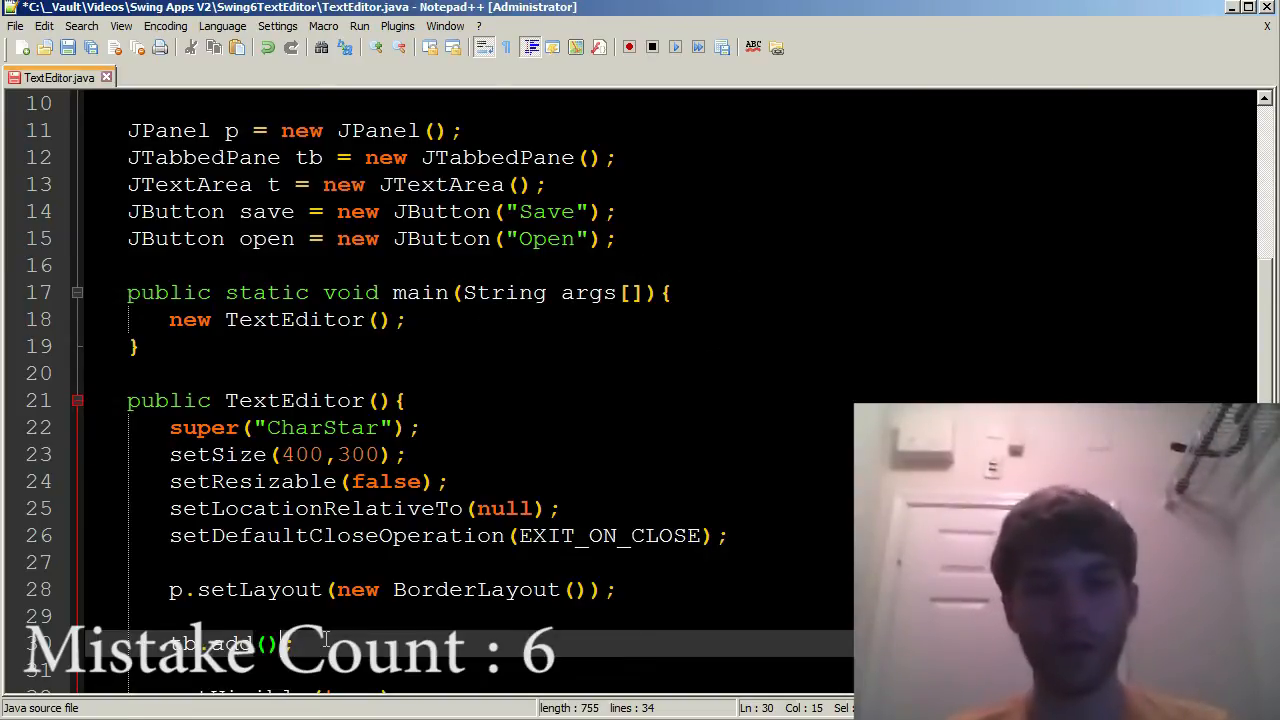
{"action": "type", "text": "a"}
{"action": "left_click", "coordinate": [469, 670]}
{"action": "type", "text": "tb.add(open);"}
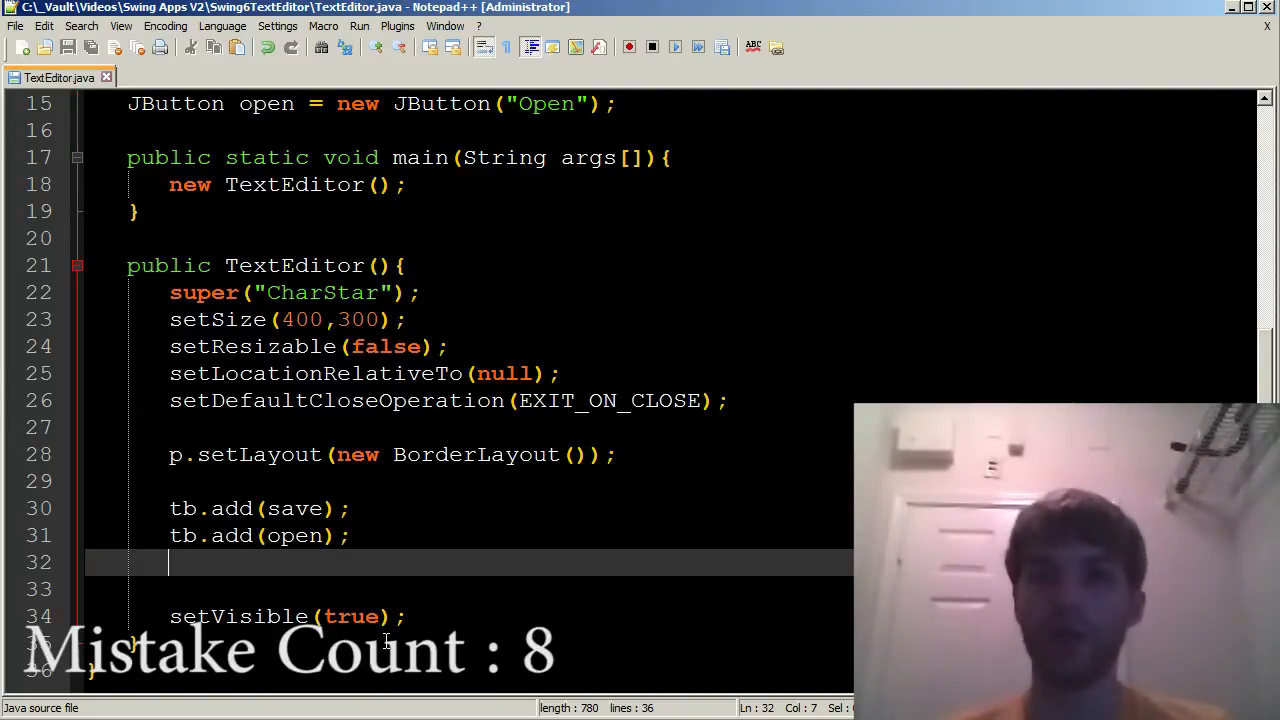
Add the toolbar tb to panel p with a p.add(tb, ...) statement
{"action": "type", "text": "p.add()"}
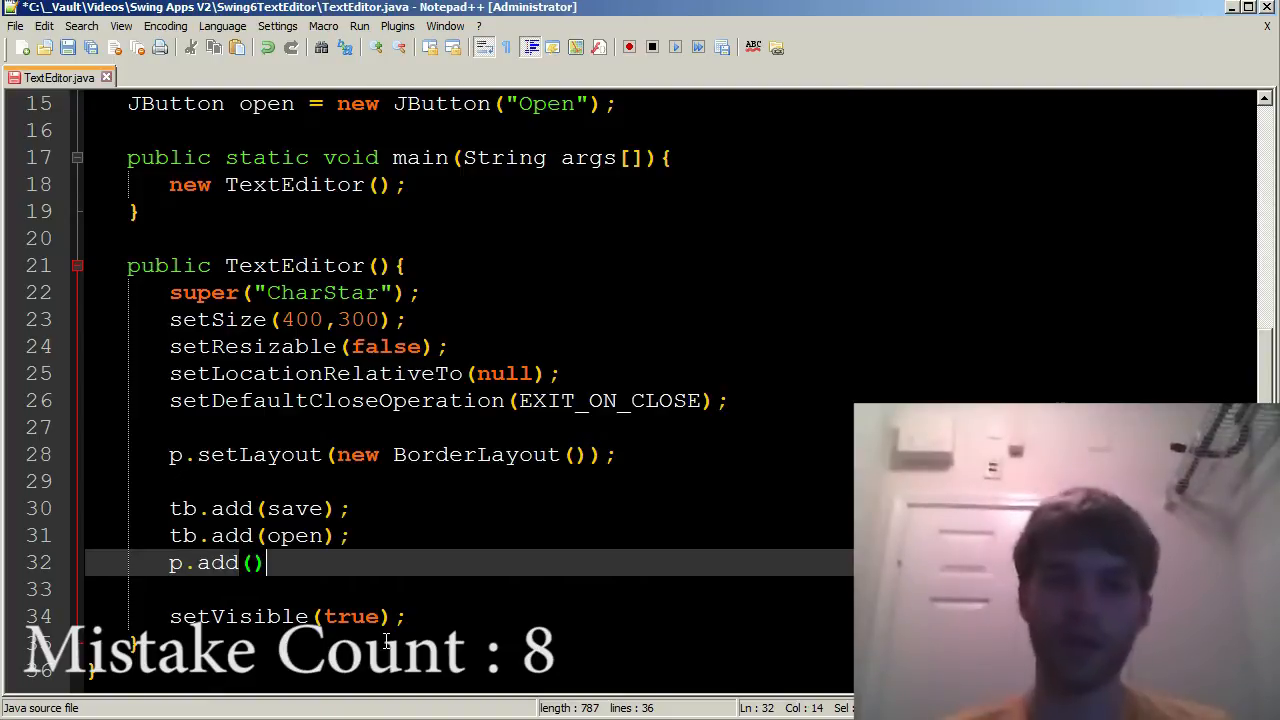
{"action": "type", "text": "tb, BorderLayout.NORTH"}
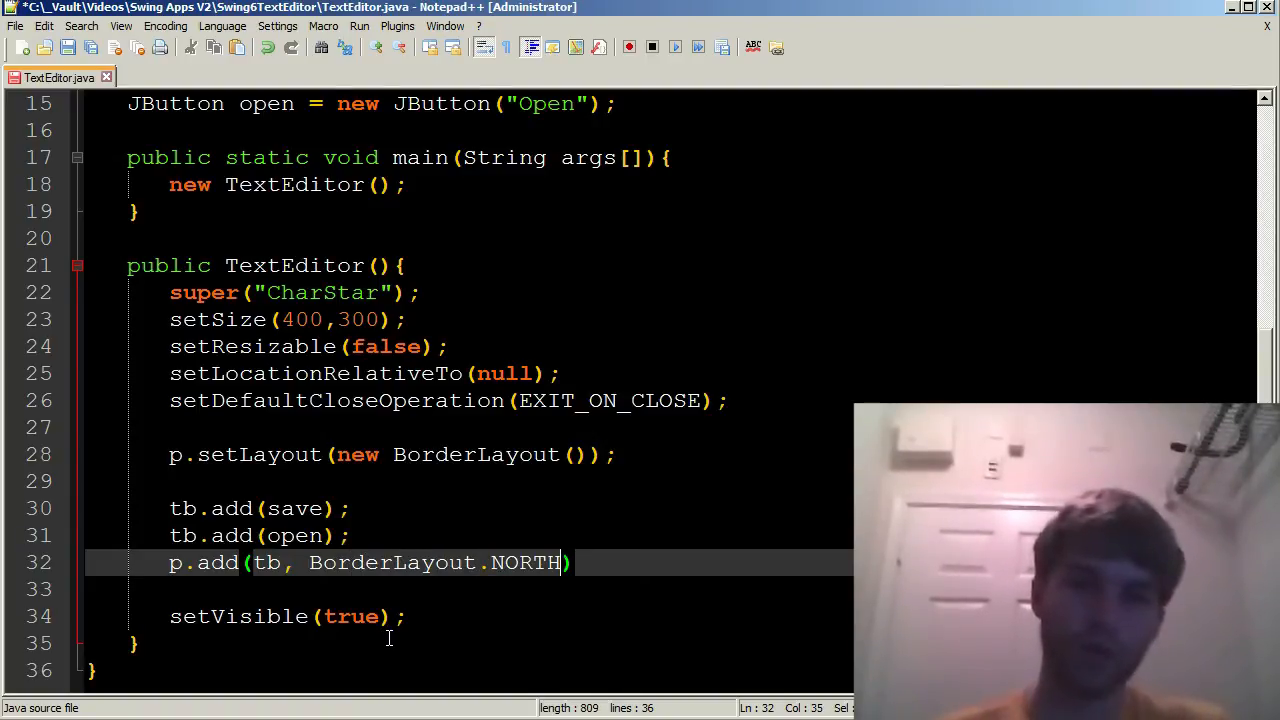
{"action": "type", "text": ";"}
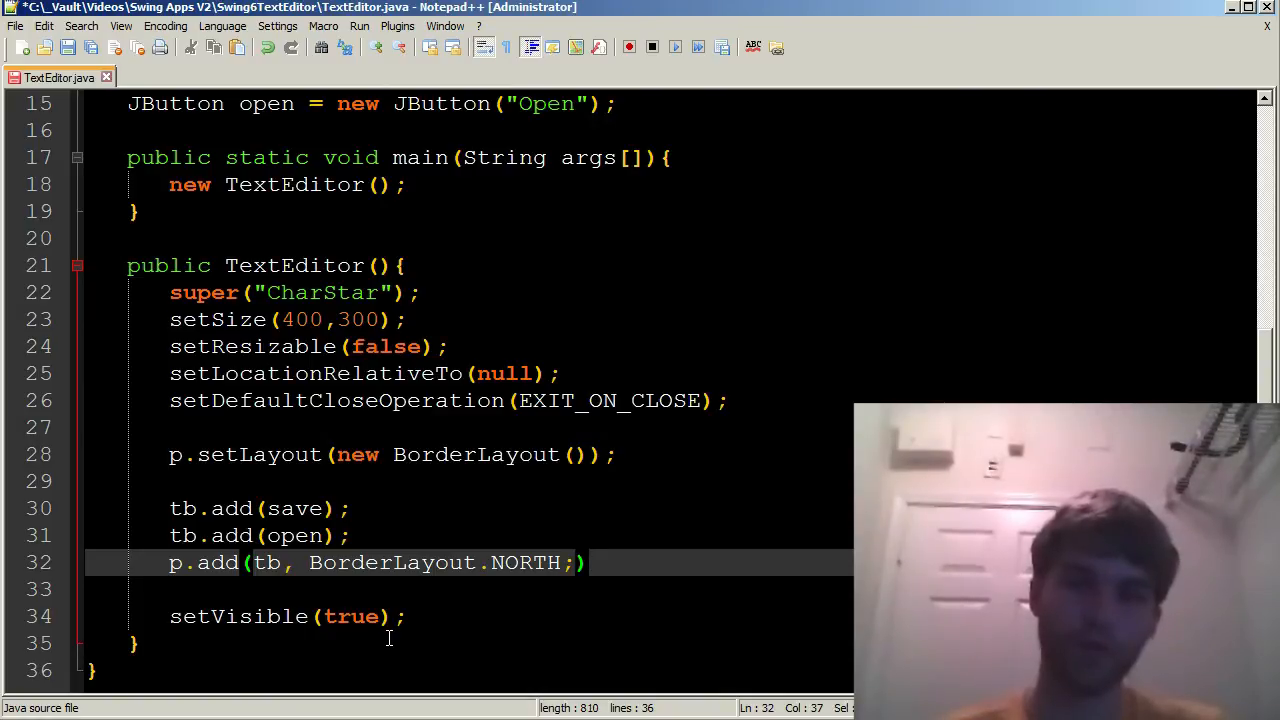
{"action": "key", "text": "Return"}
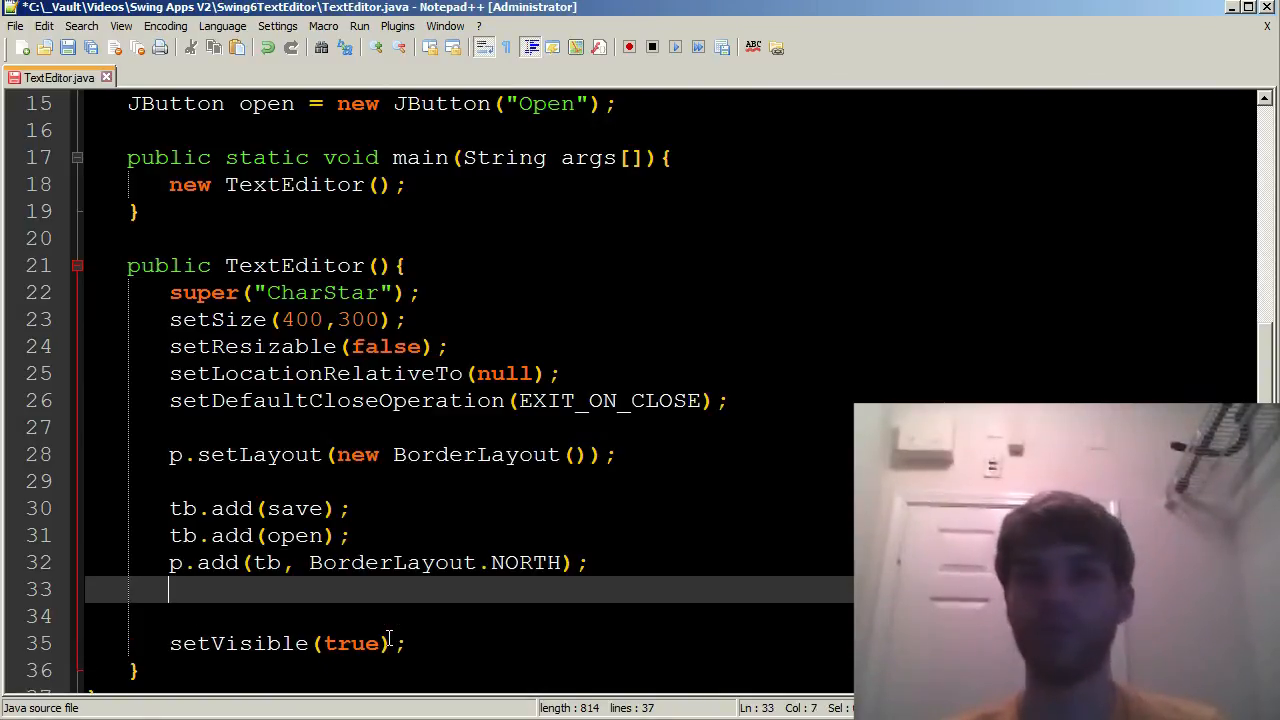
Type p.add(t, BorderLayout.CENTER); and add(p); to place the text area and panel
{"action": "type", "text": "p."}
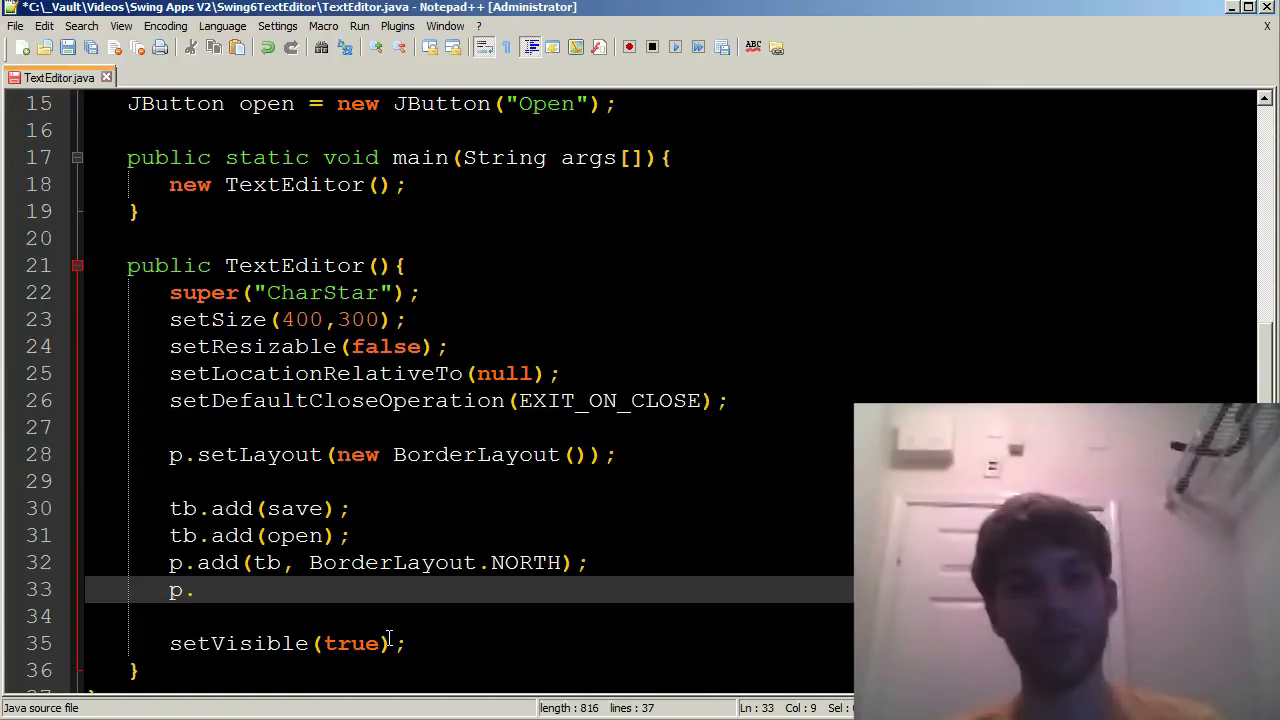
{"action": "type", "text": "add()"}
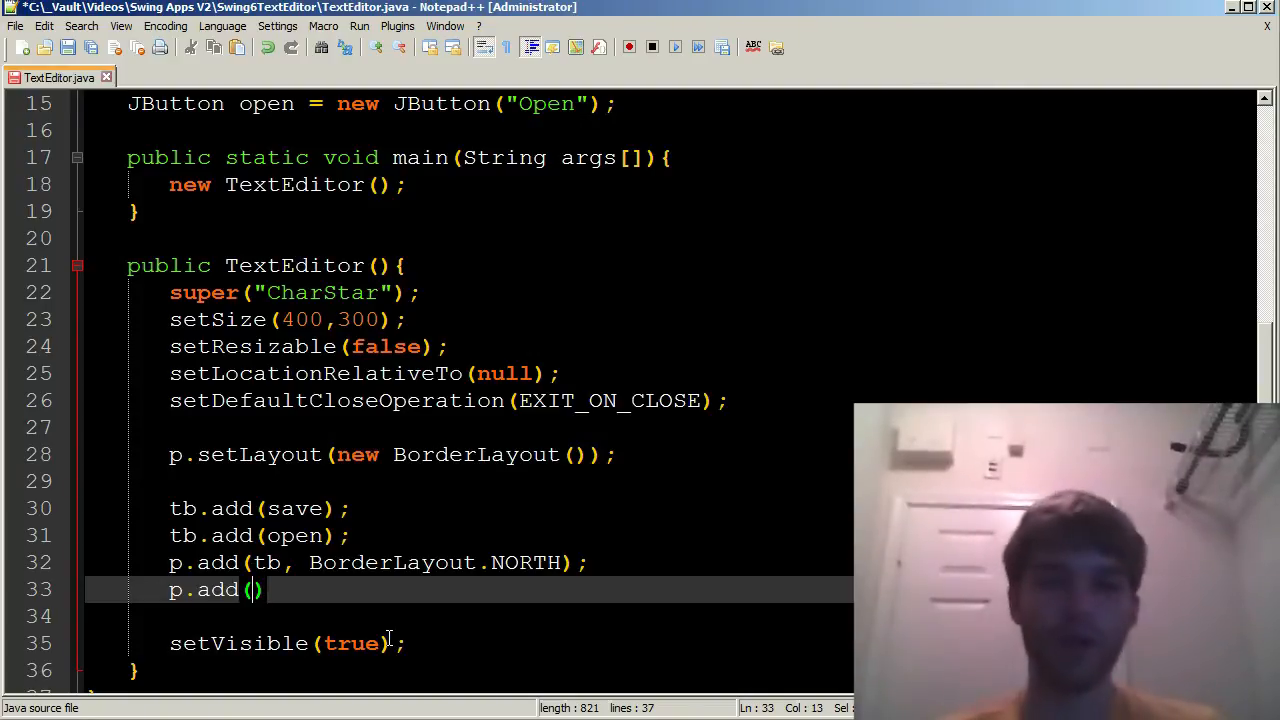
{"action": "type", "text": "t,"}
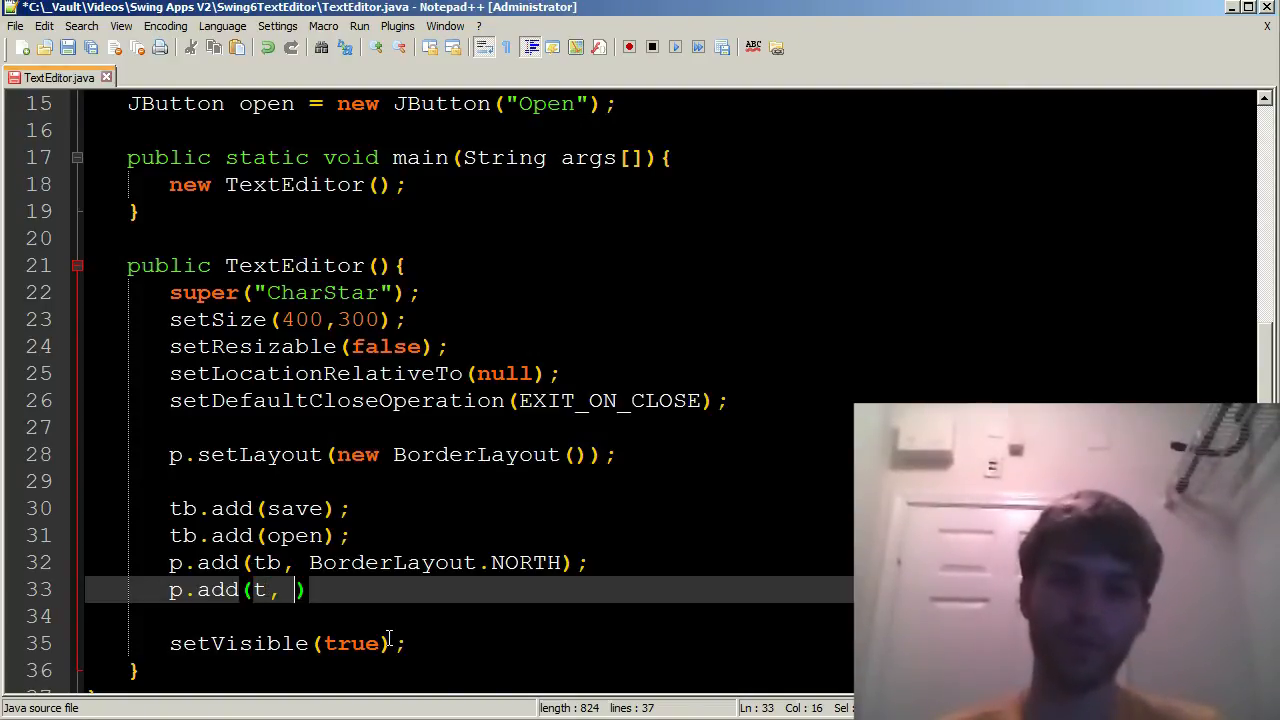
{"action": "type", "text": "BorderL"}
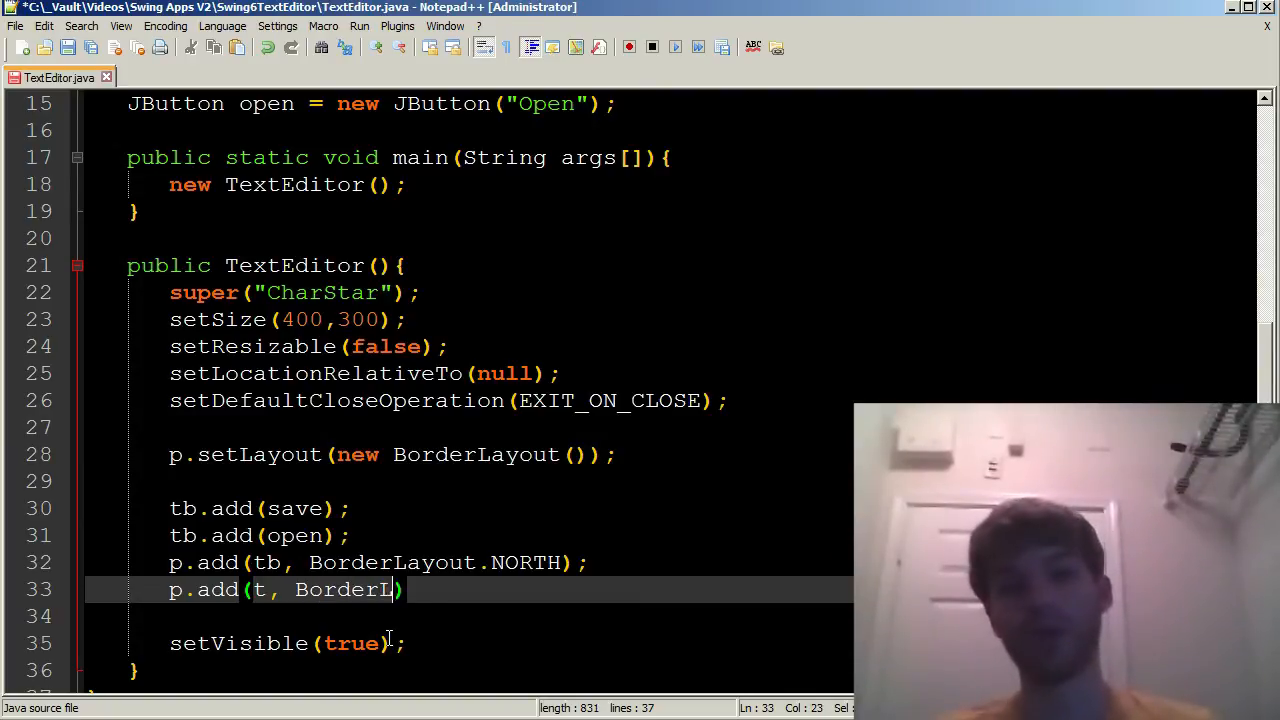
{"action": "type", "text": "ayout.CENTER"}
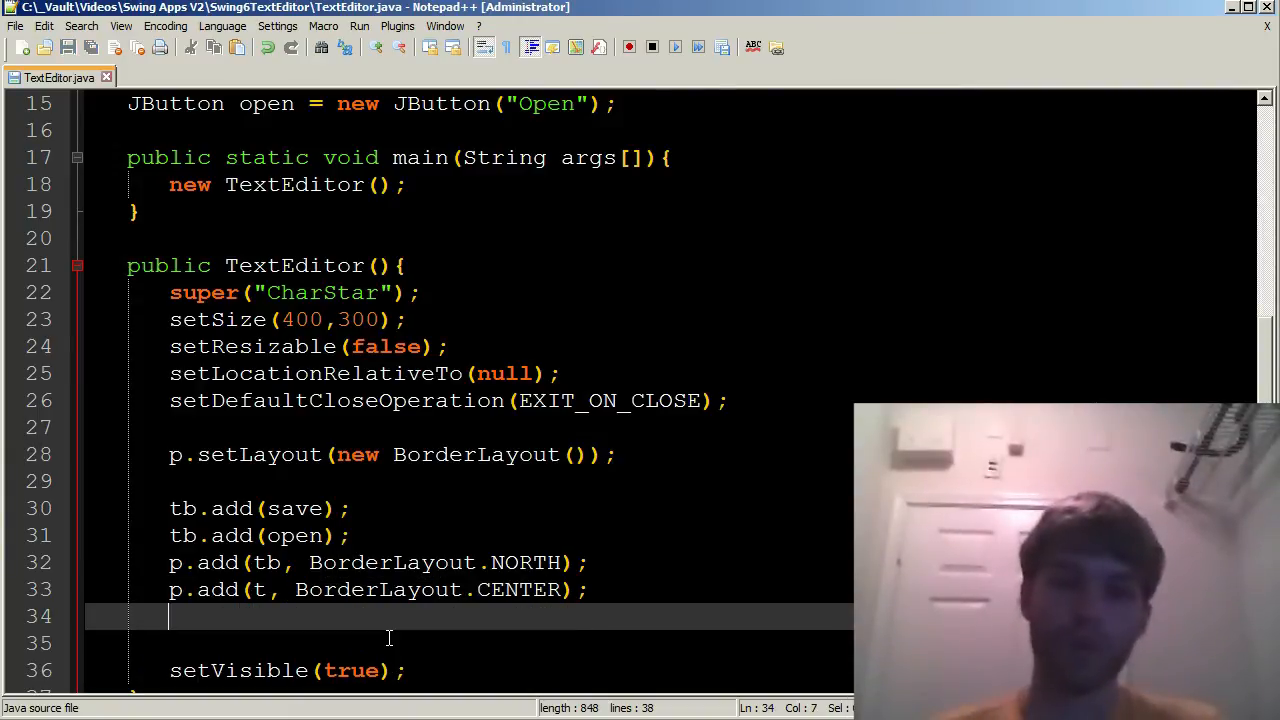
{"action": "type", "text": "add()"}
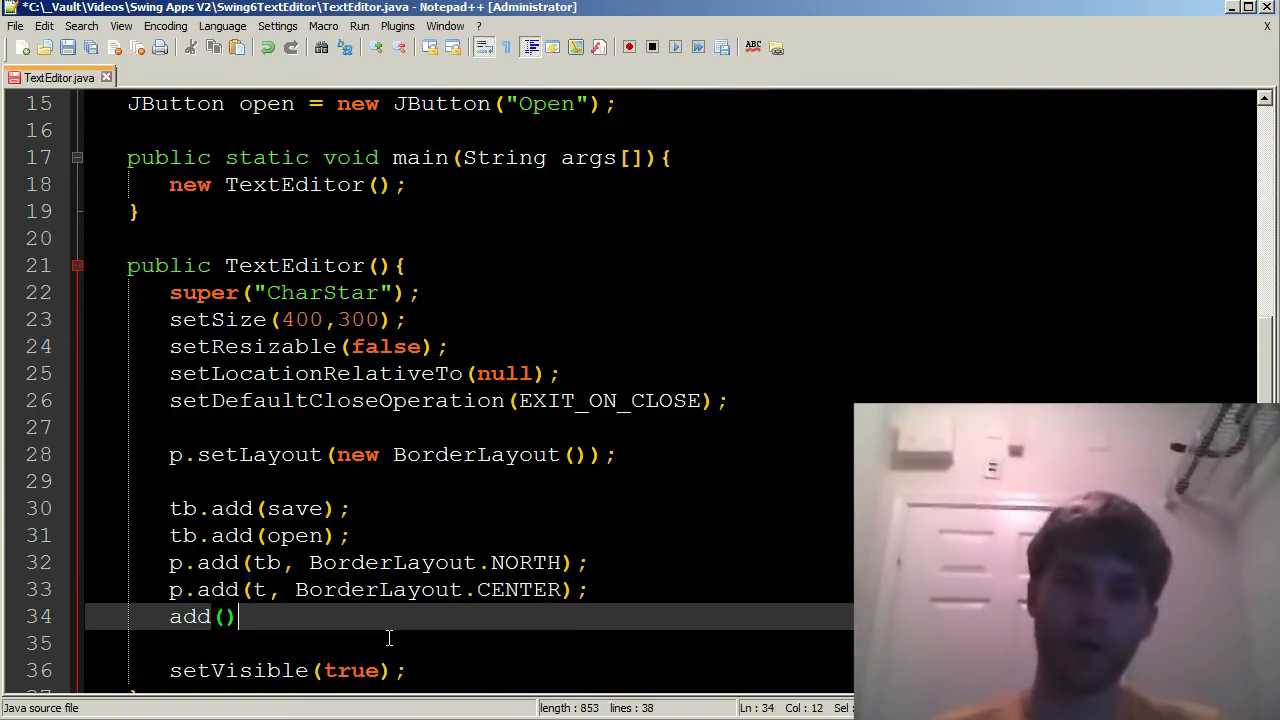
{"action": "type", "text": "p) ;"}
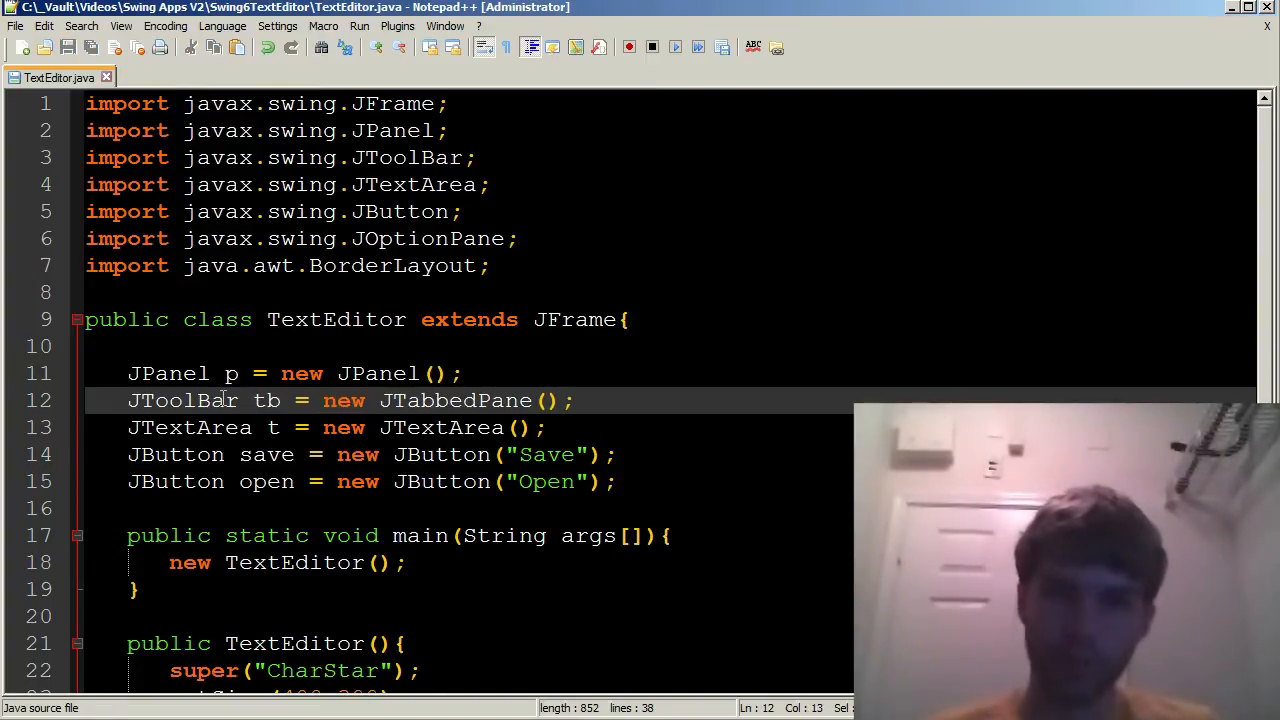
Replace JTabbedPane with JToolBar in the tb declaration on line 12
{"action": "double_click", "coordinate": [455, 400]}
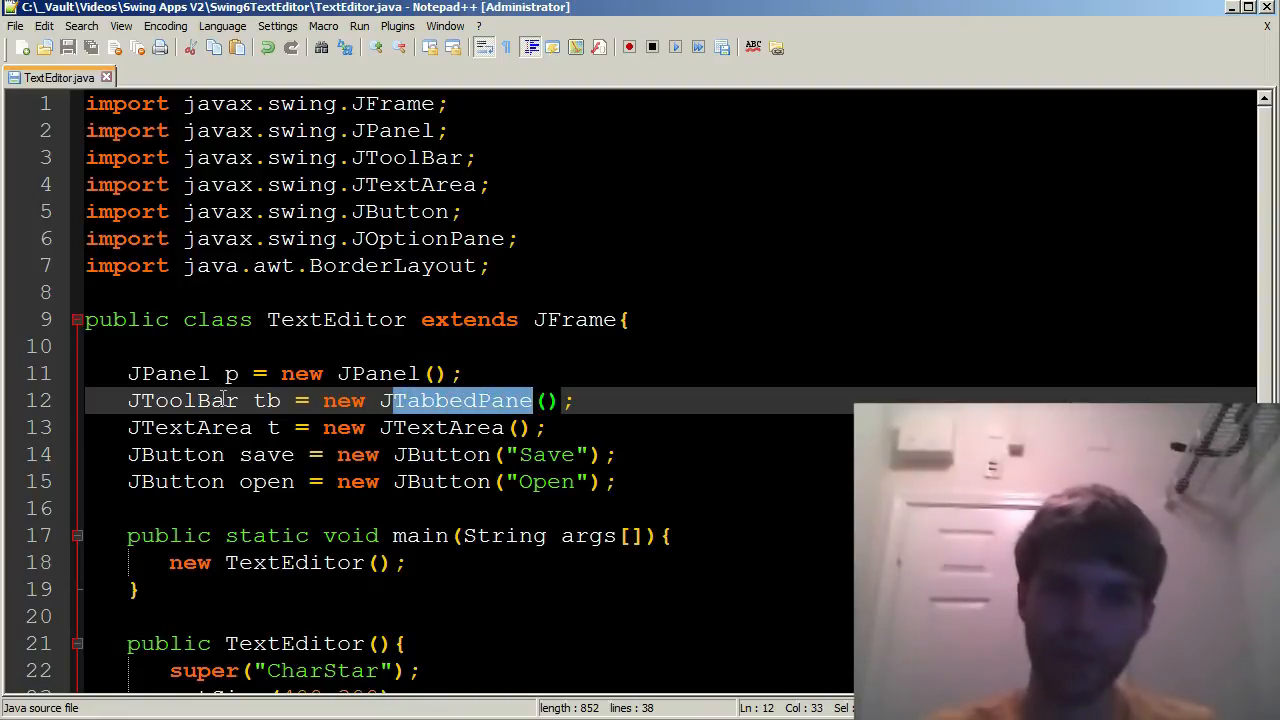
{"action": "type", "text": "JToolBar"}
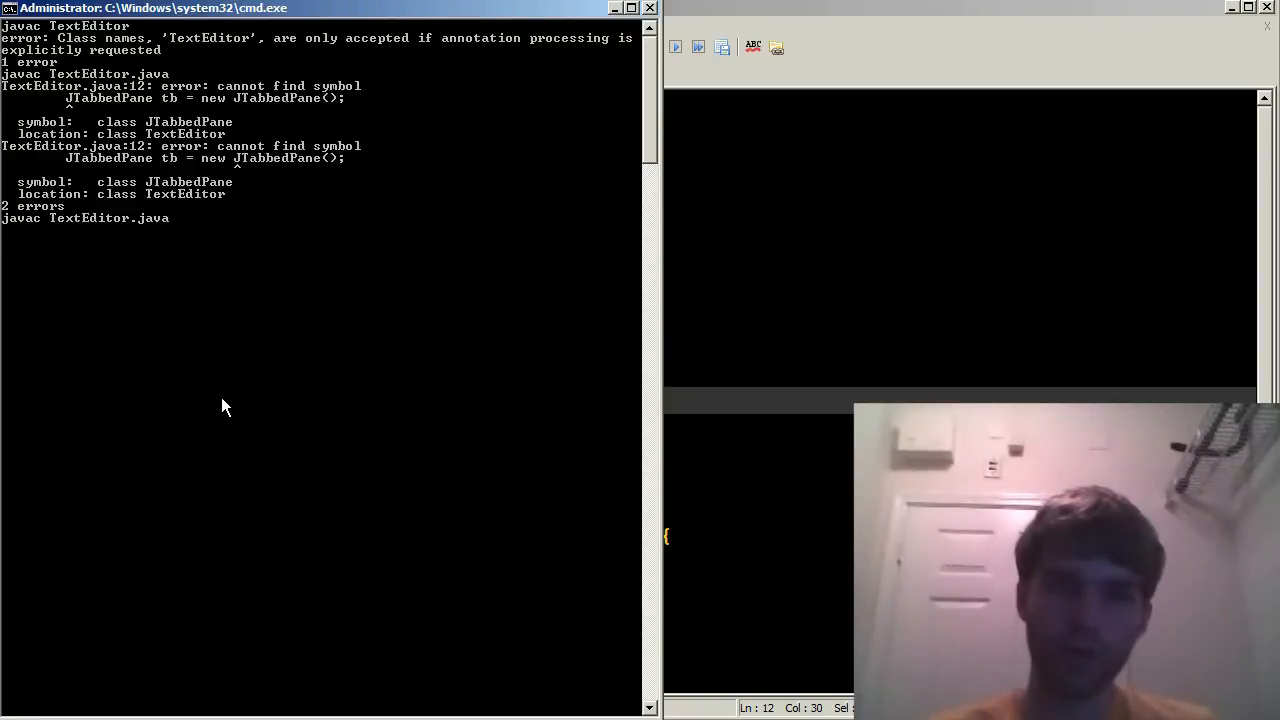
Run java TextEditor and type sample text into the CharStar window's text area
{"action": "type", "text": "java TextEditor"}
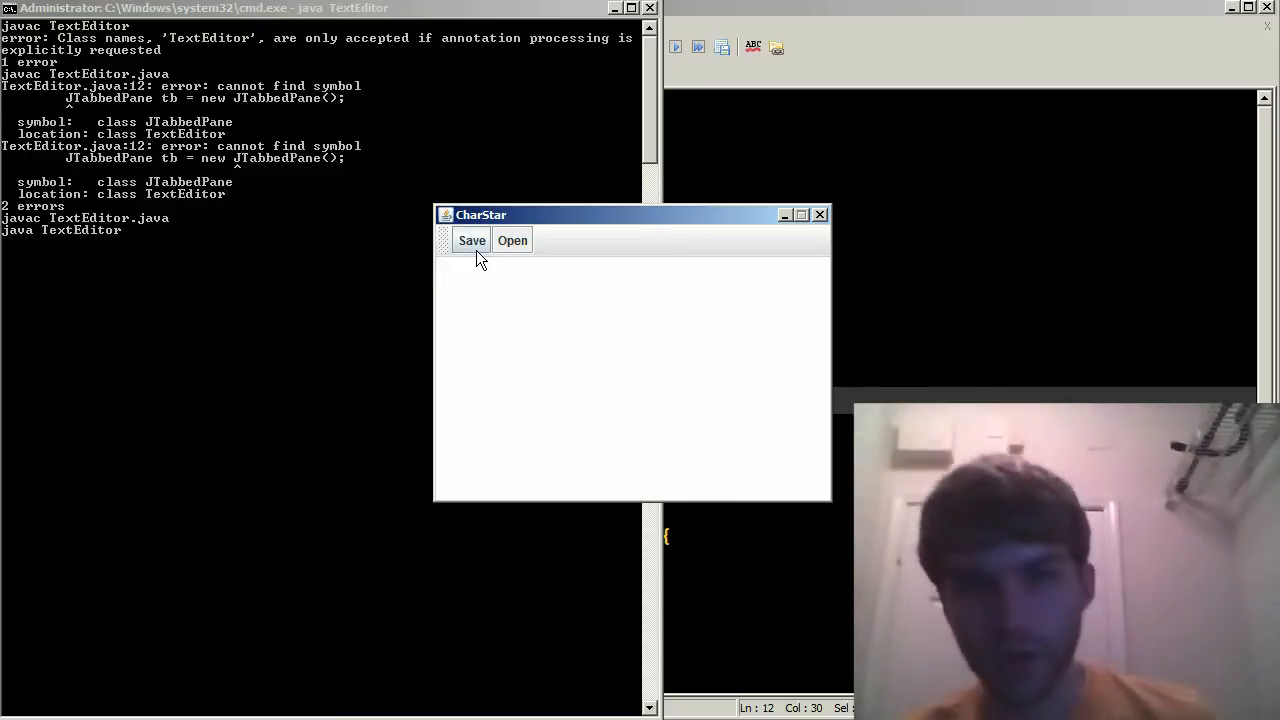
{"action": "mouse_move", "coordinate": [520, 262]}
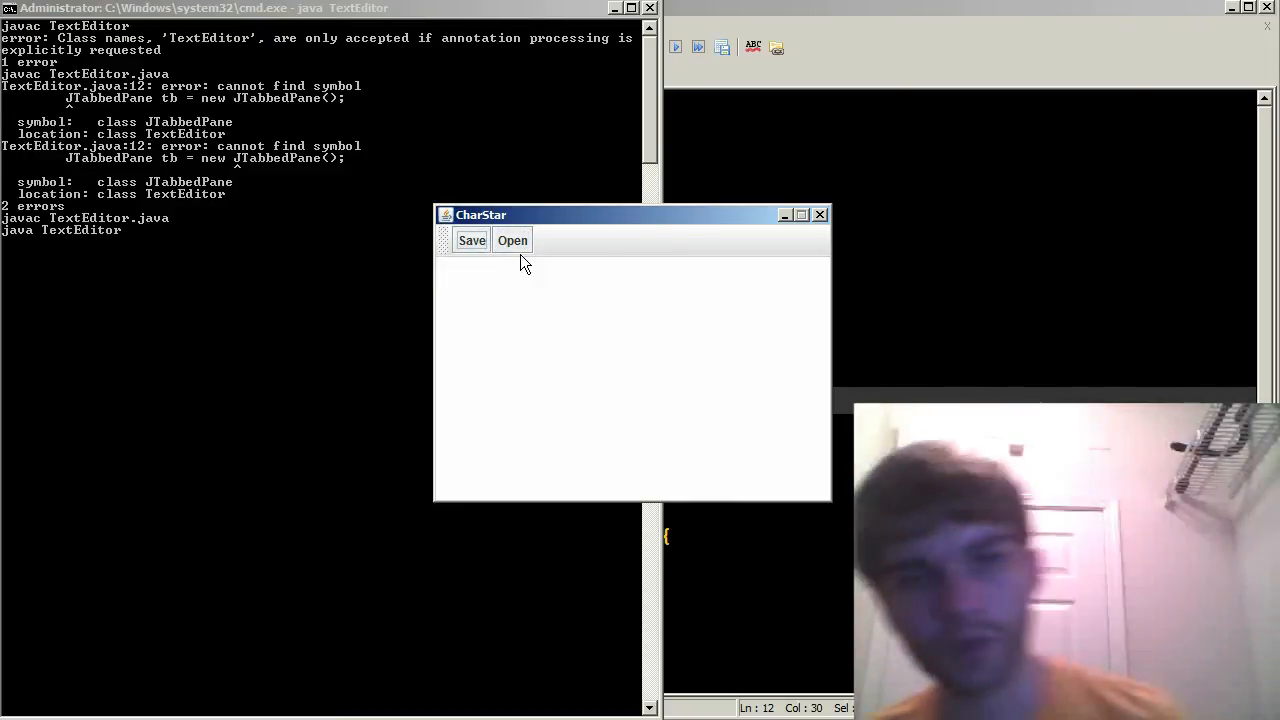
{"action": "type", "text": "saotehisano"}
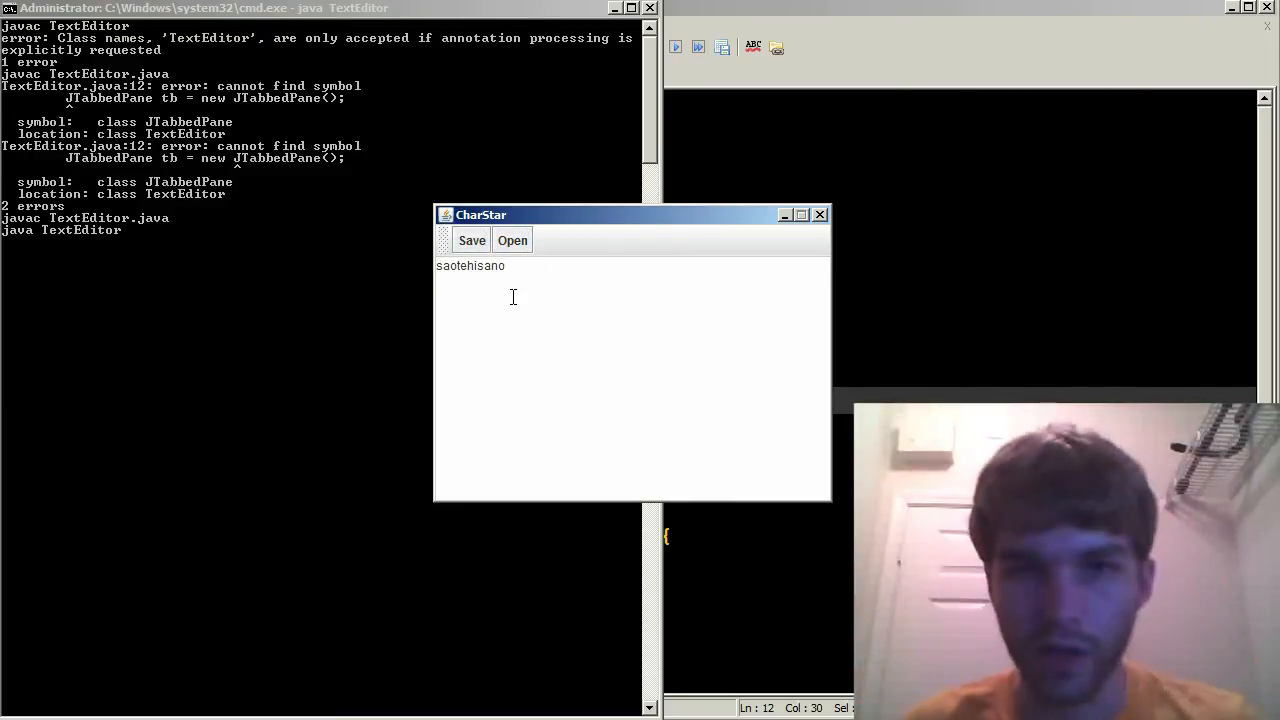
{"action": "type", "text": "oesitoehi"}
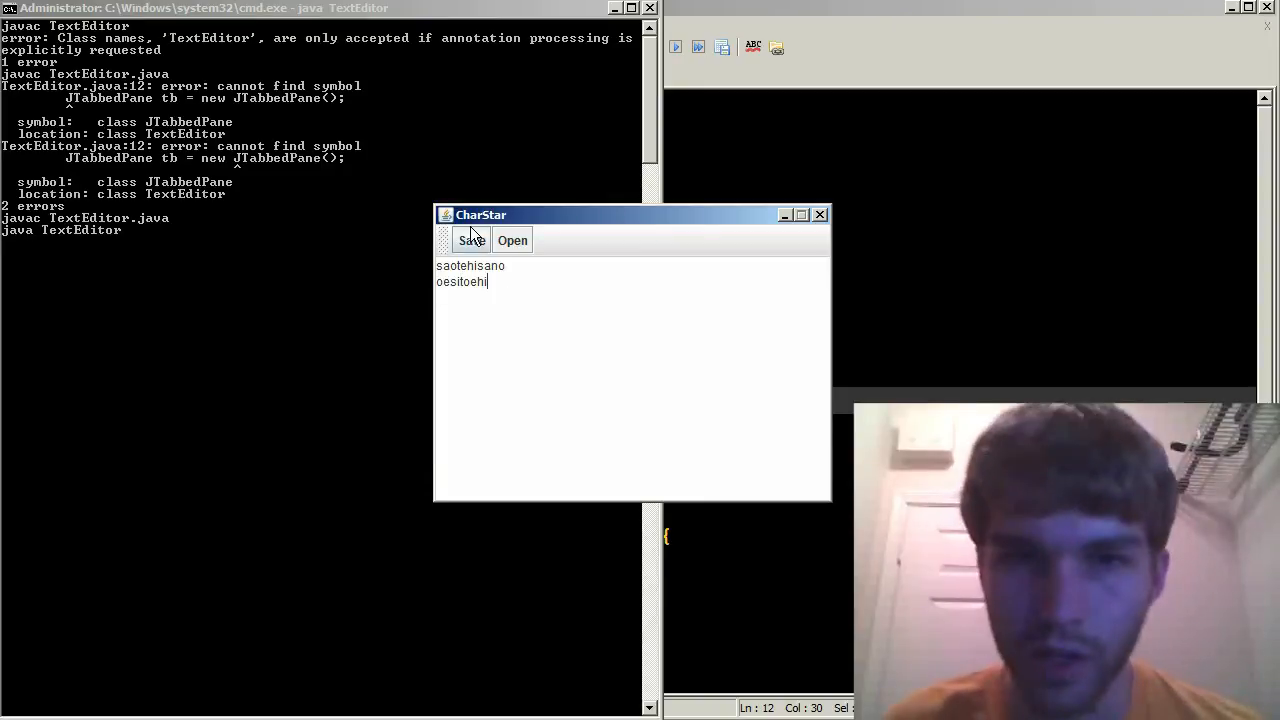
{"action": "left_click_drag", "start_coordinate": [480, 214], "coordinate": [497, 198]}
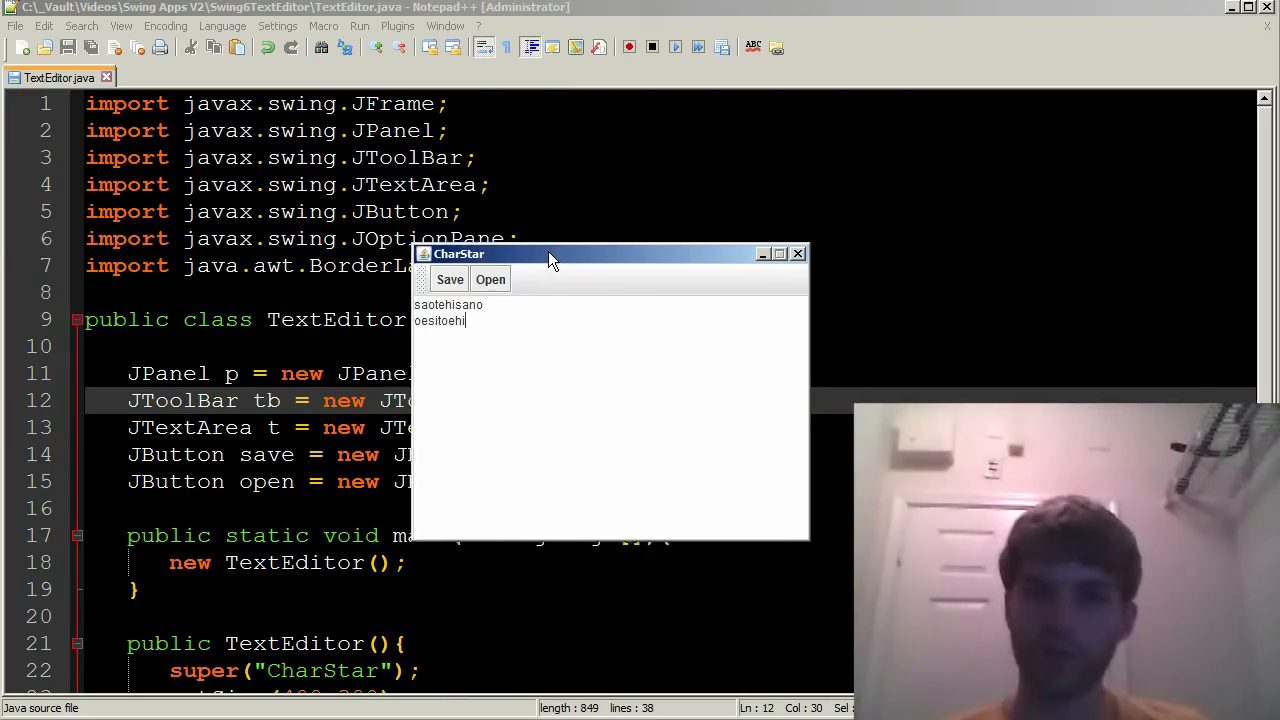
Move the CharStar window and type sample text 'aosntihaoei' into its text area
{"action": "left_click_drag", "start_coordinate": [548, 253], "coordinate": [638, 213]}
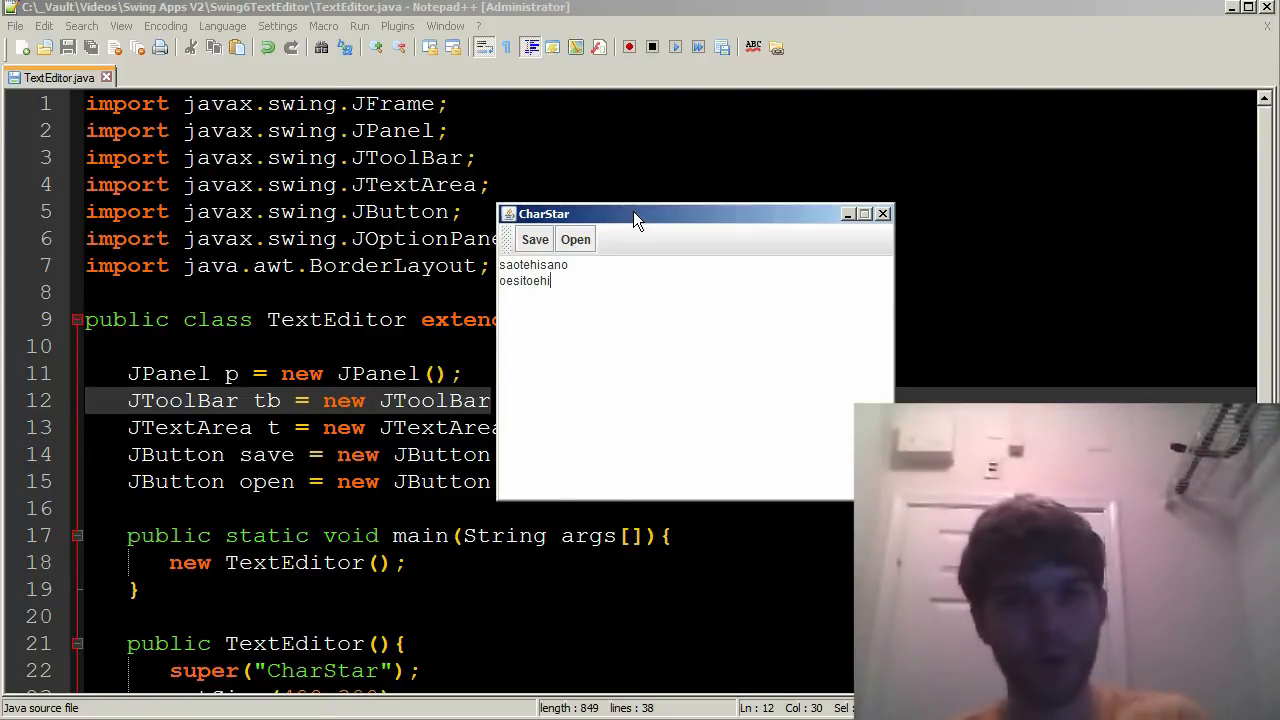
{"action": "type", "text": "aosntihaoei"}
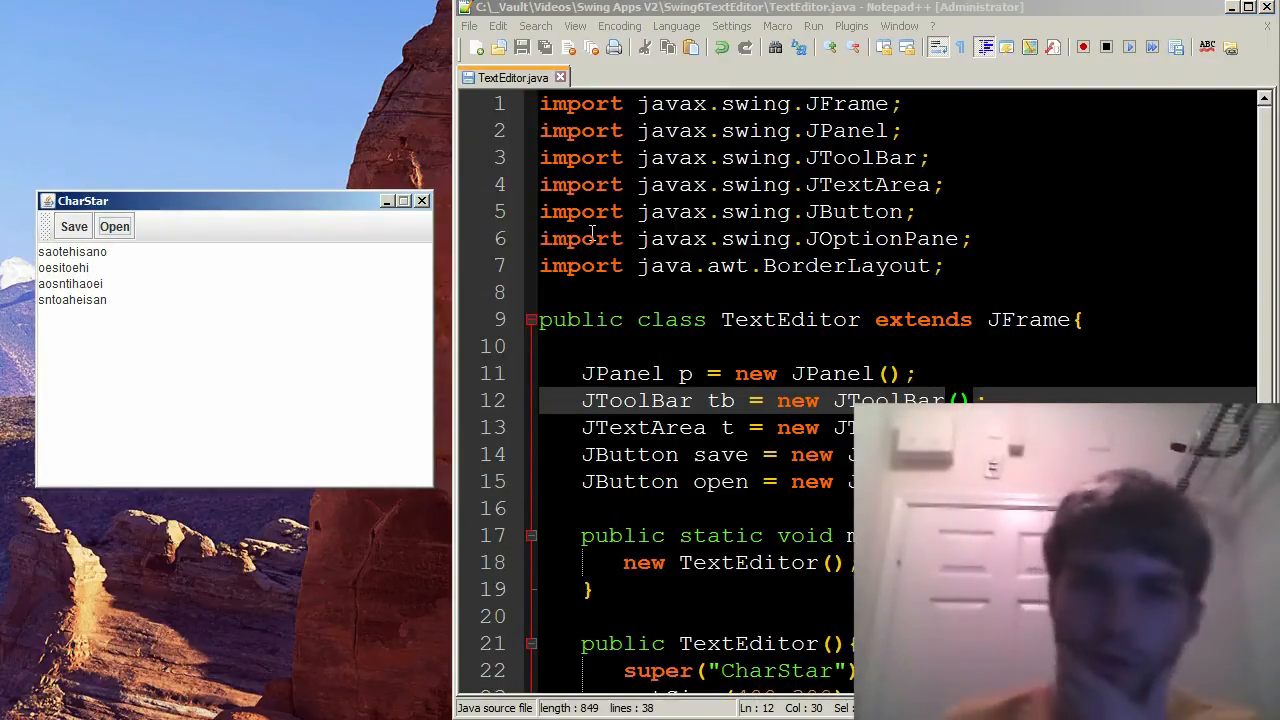
{"action": "mouse_move", "coordinate": [373, 147]}
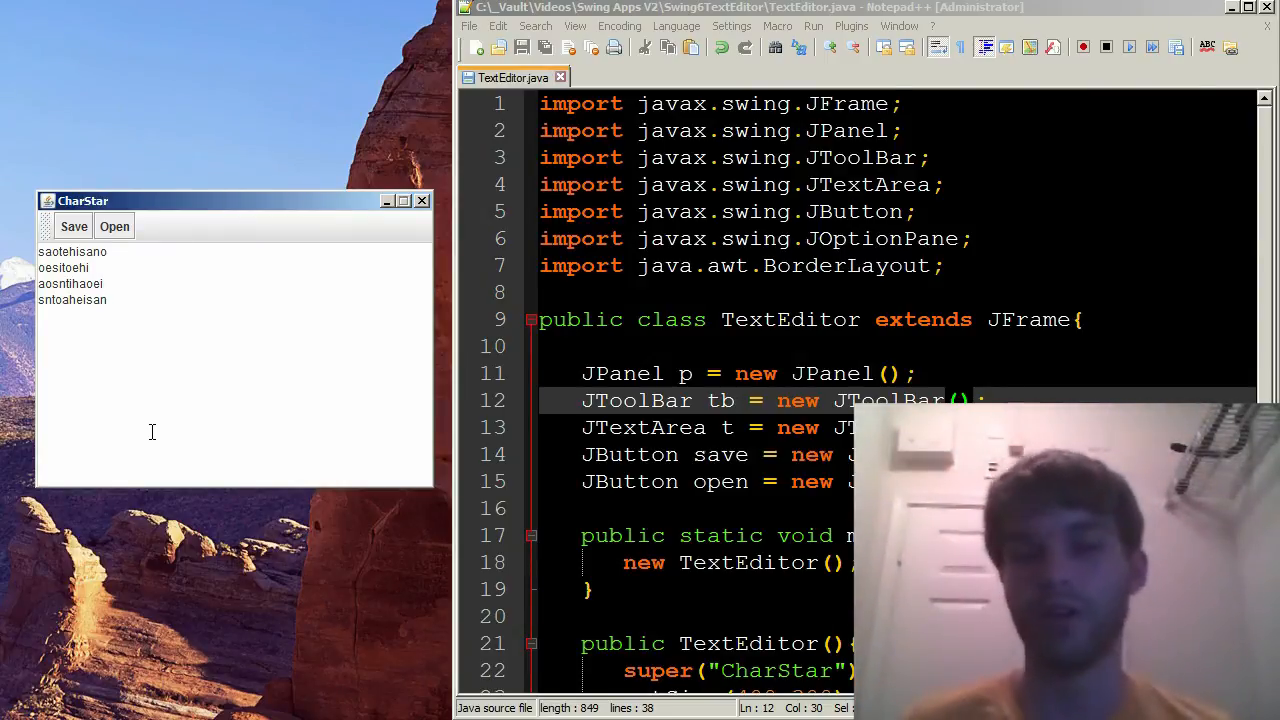
{"action": "mouse_move", "coordinate": [28, 196]}
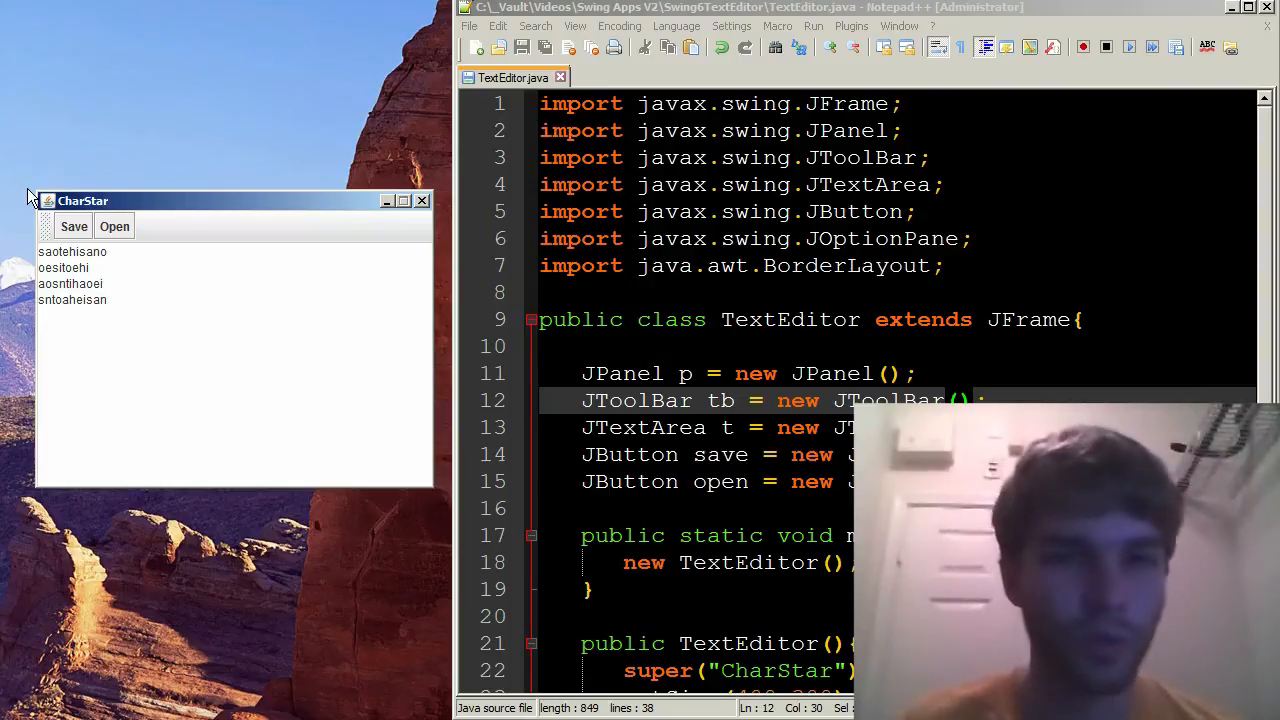
{"action": "scroll", "scroll_direction": "down", "scroll_amount": 3}
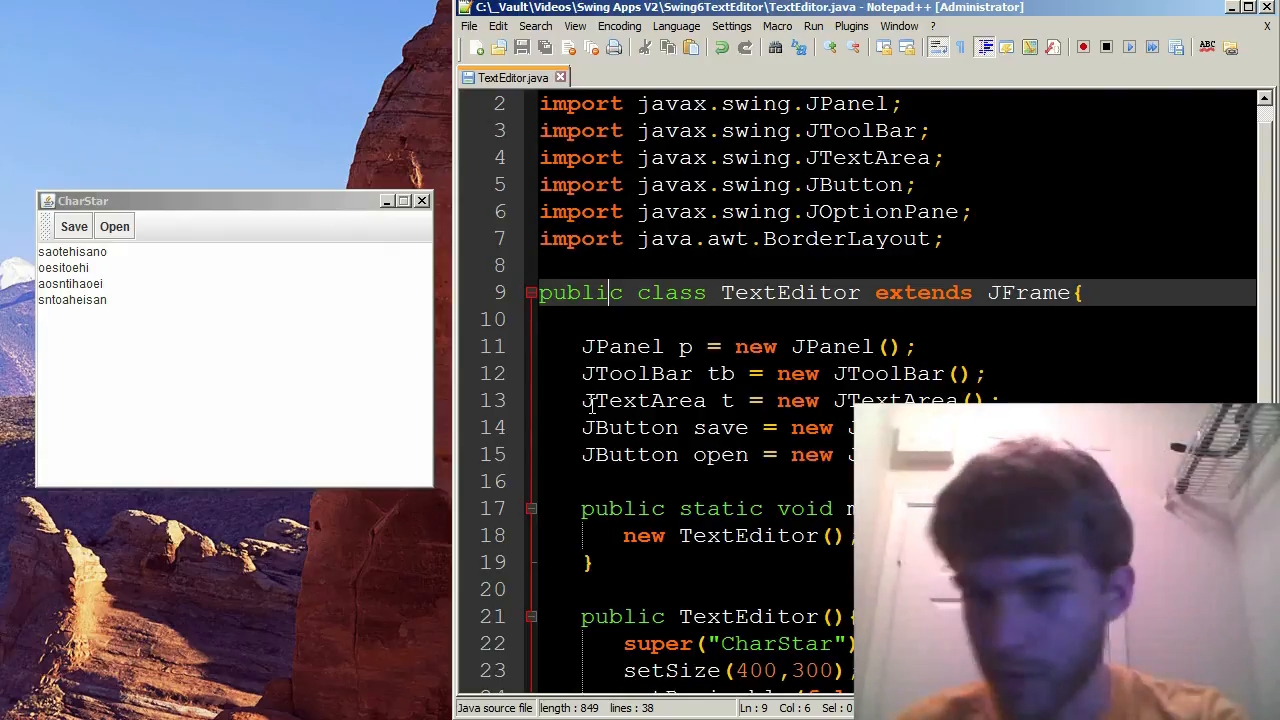
{"action": "mouse_move", "coordinate": [114, 226]}
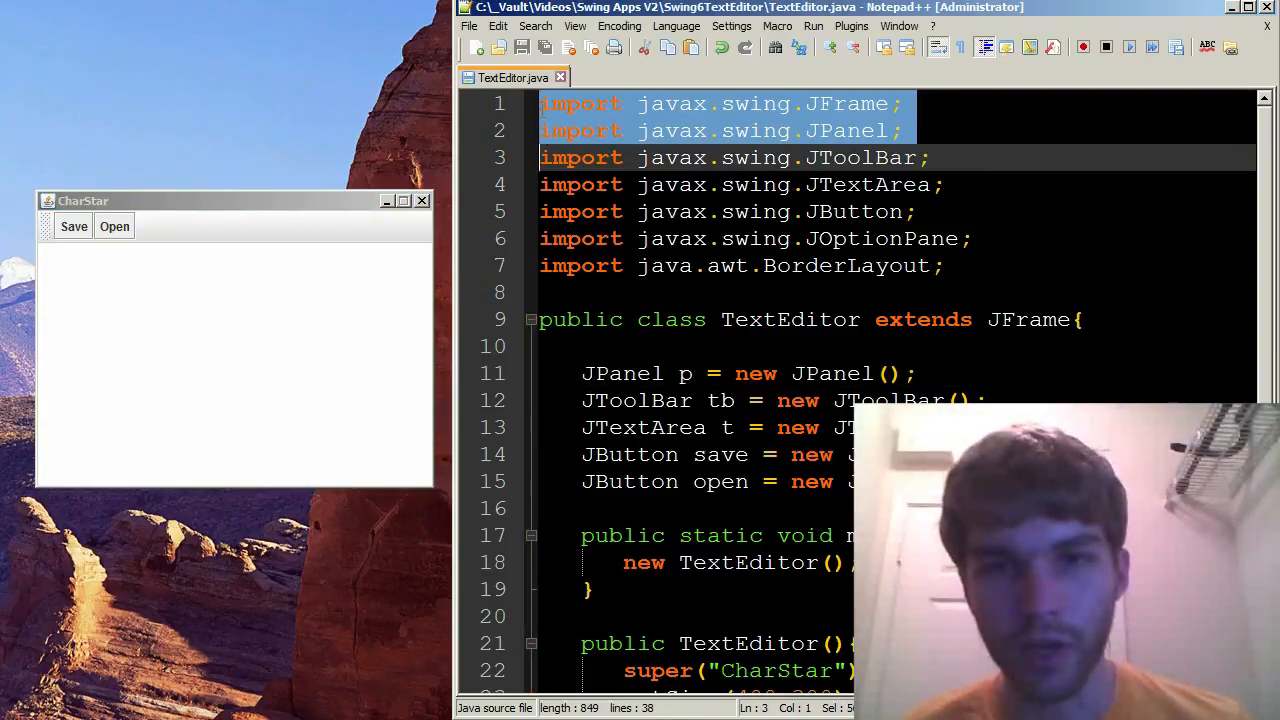
{"action": "left_click", "coordinate": [580, 104]}
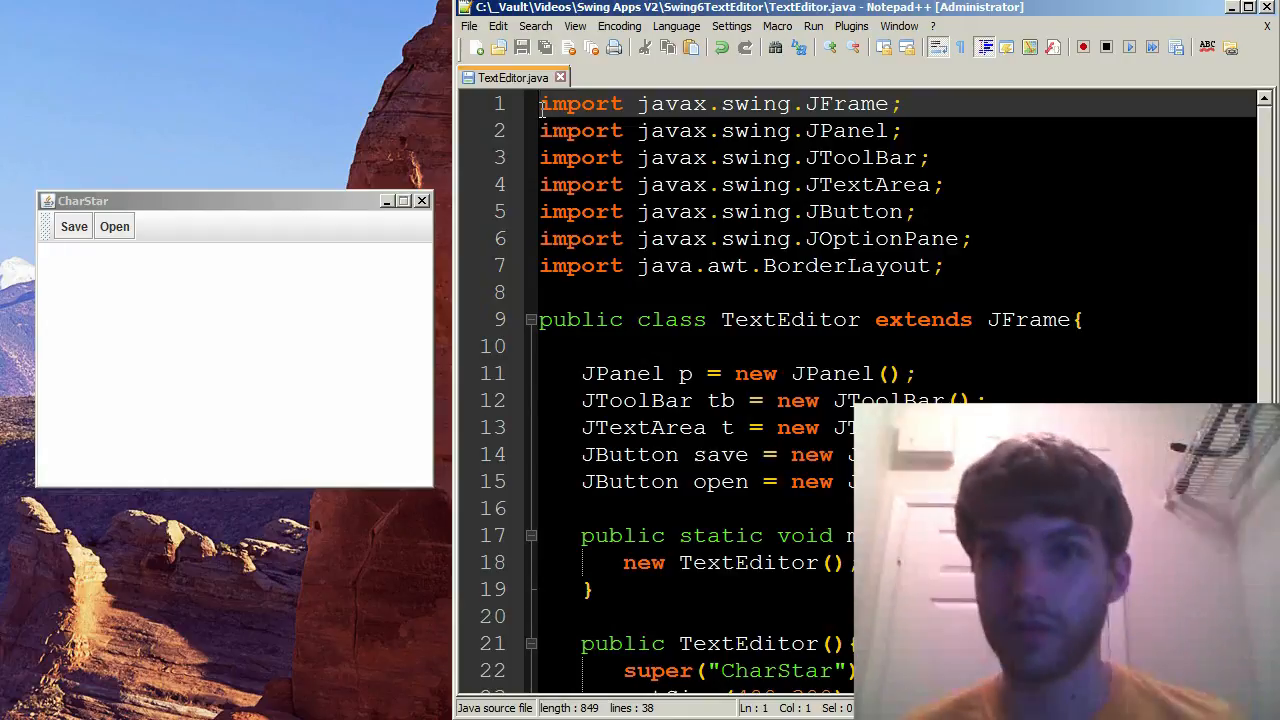